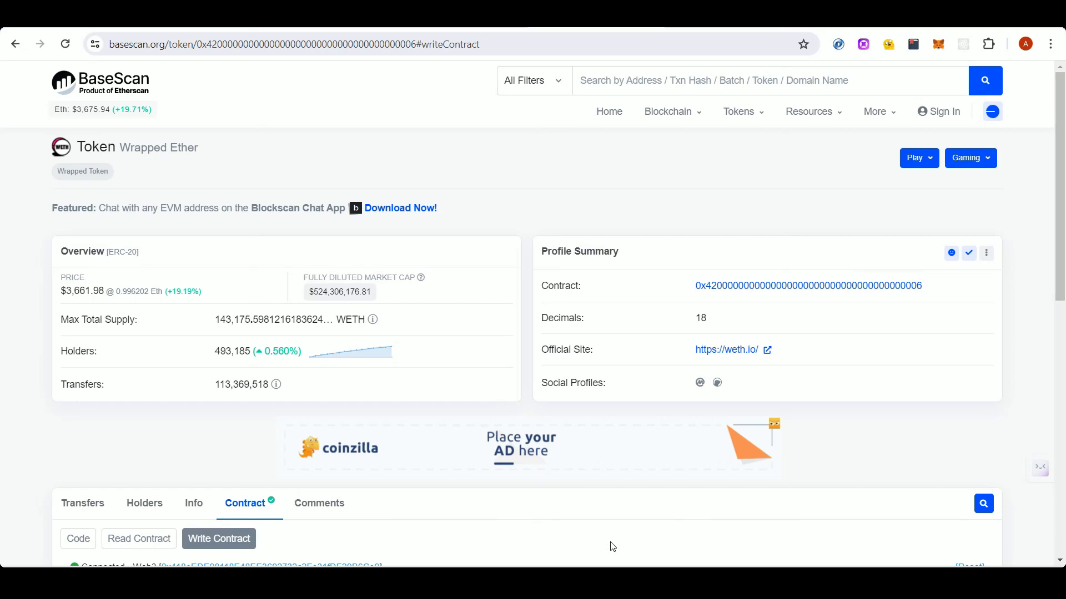
- Review the WETH deposit transaction details and return to the Wrapped Ether token page
{"action": "scroll", "scroll_direction": "down", "scroll_amount": 3}
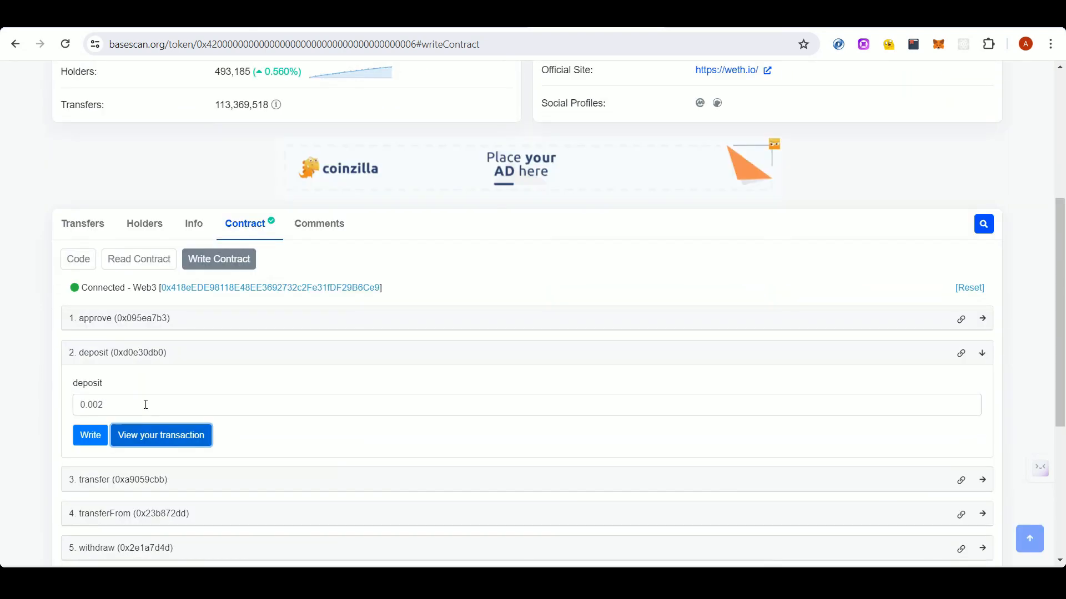
{"action": "mouse_move", "coordinate": [133, 404]}
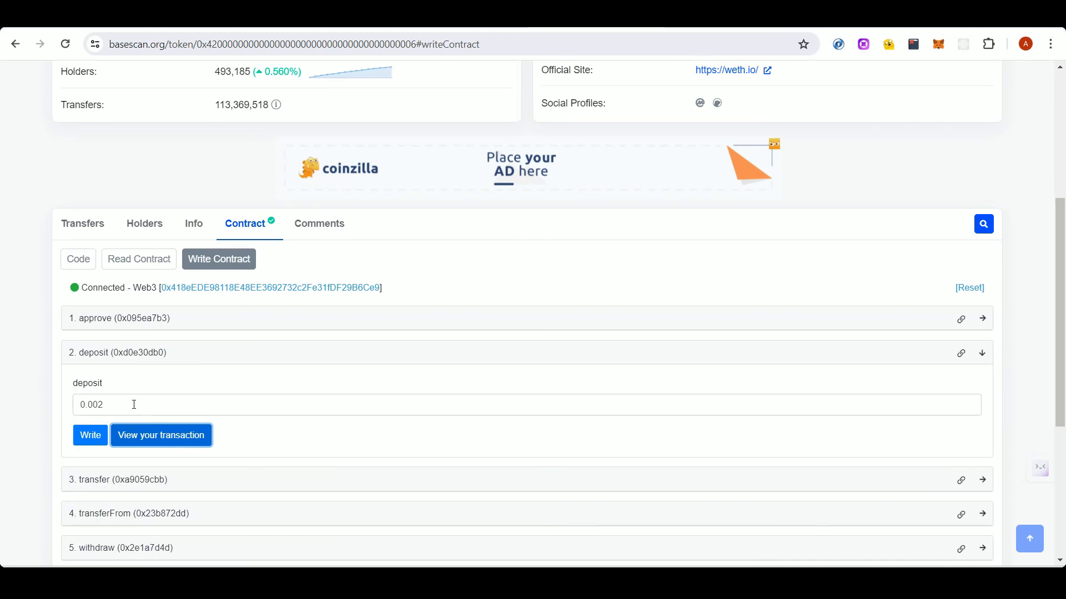
{"action": "mouse_move", "coordinate": [129, 390]}
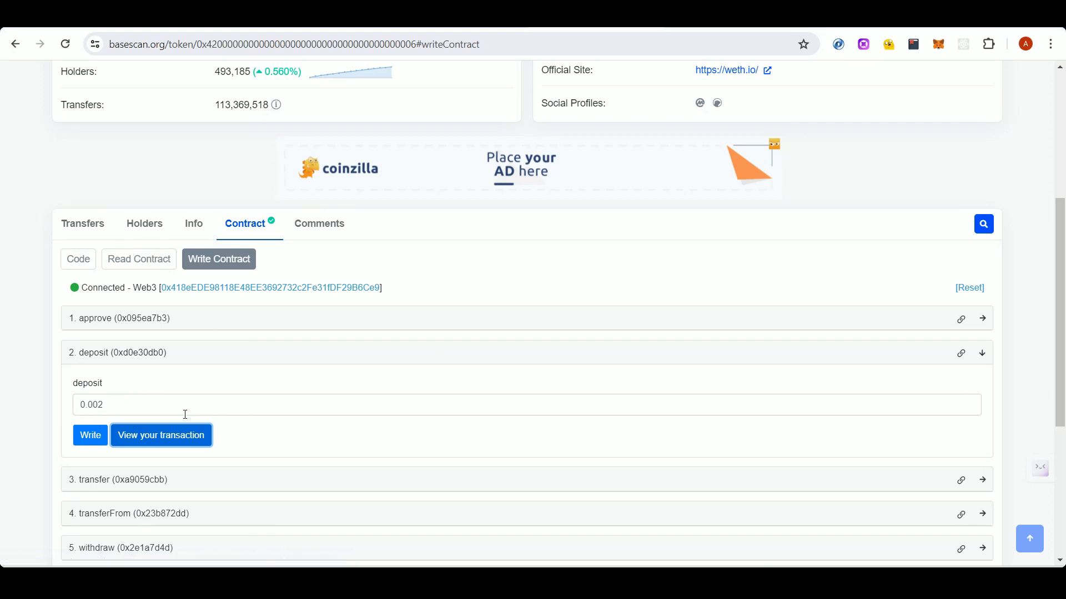
{"action": "left_click", "coordinate": [161, 435]}
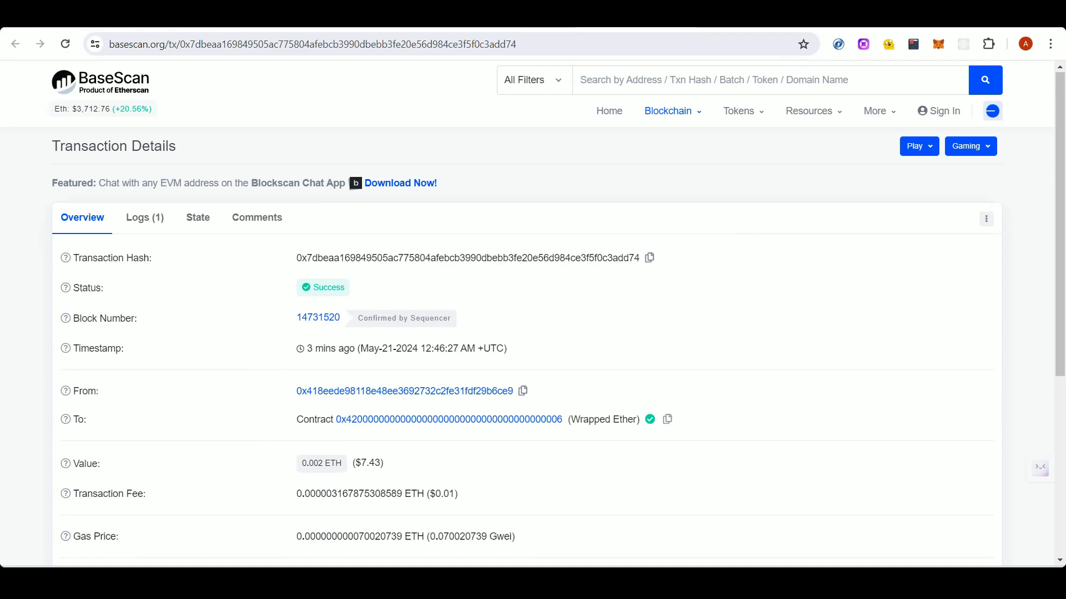
{"action": "left_click", "coordinate": [448, 420]}
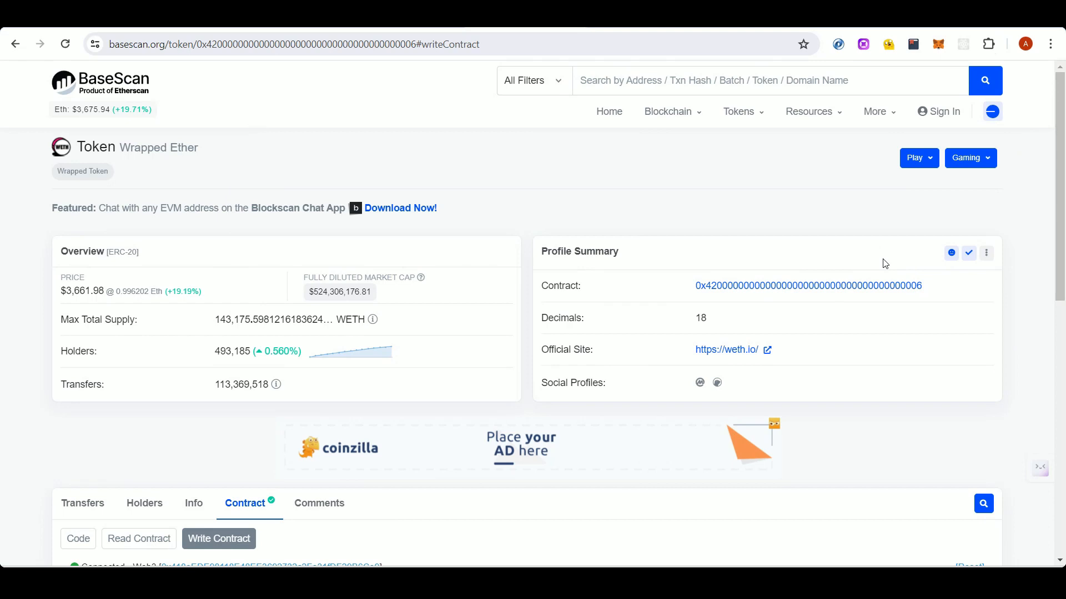
- In MetaMask, import Wrapped Ether as a custom WETH token using its contract address
{"action": "left_click", "coordinate": [938, 44]}
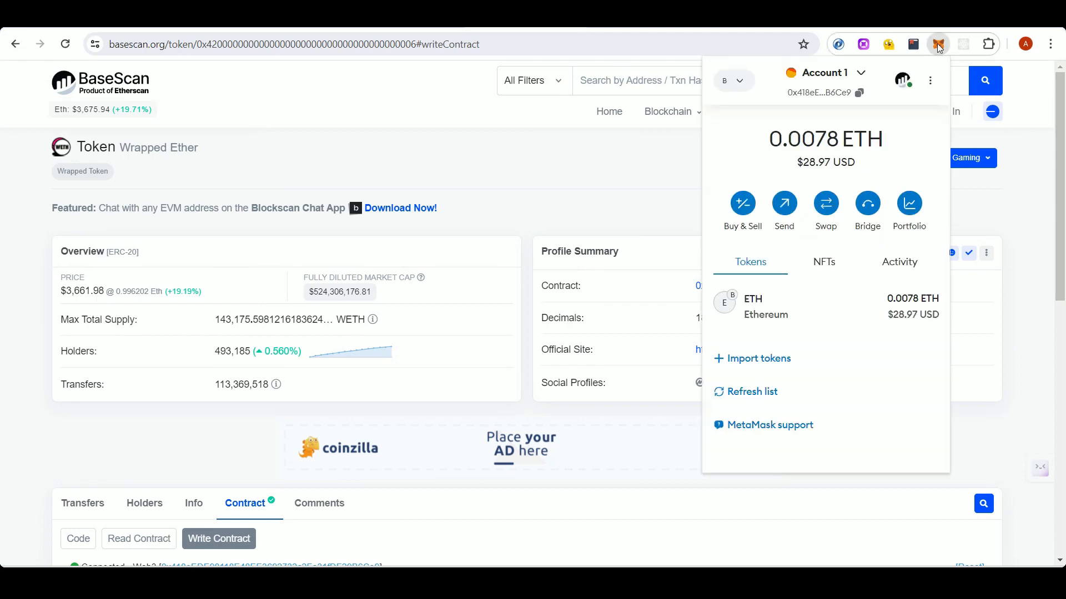
{"action": "left_click", "coordinate": [758, 359]}
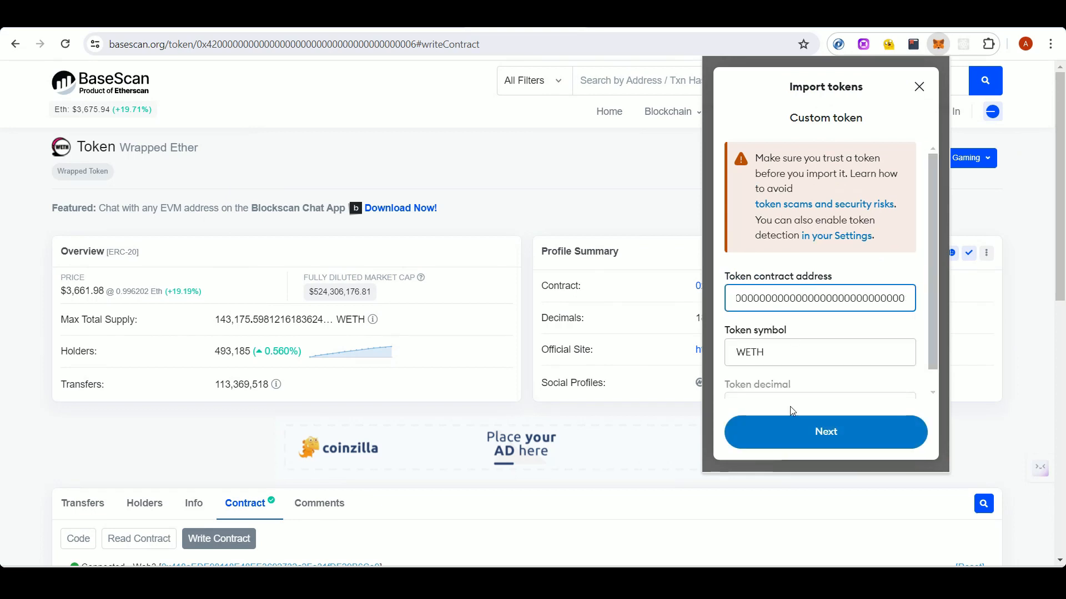
{"action": "left_click", "coordinate": [824, 432]}
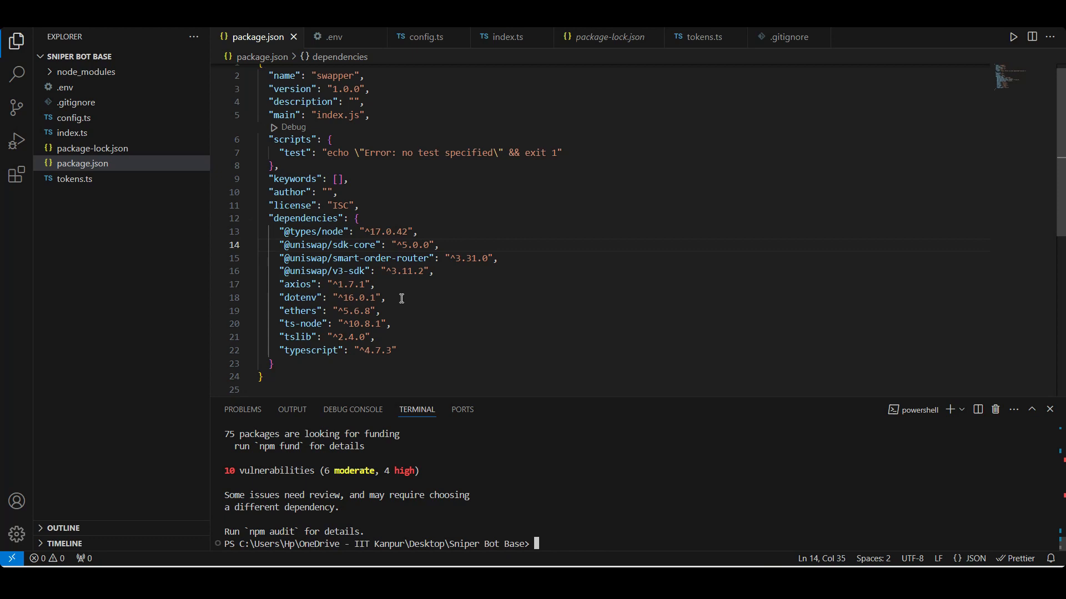
{"action": "mouse_move", "coordinate": [369, 298]}
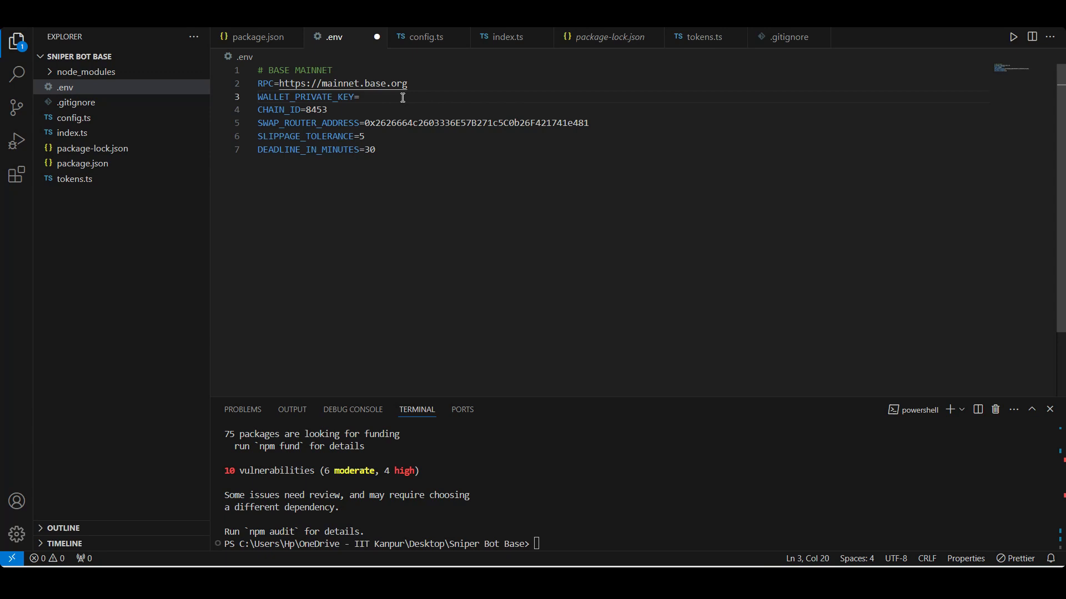
{"action": "mouse_move", "coordinate": [343, 247]}
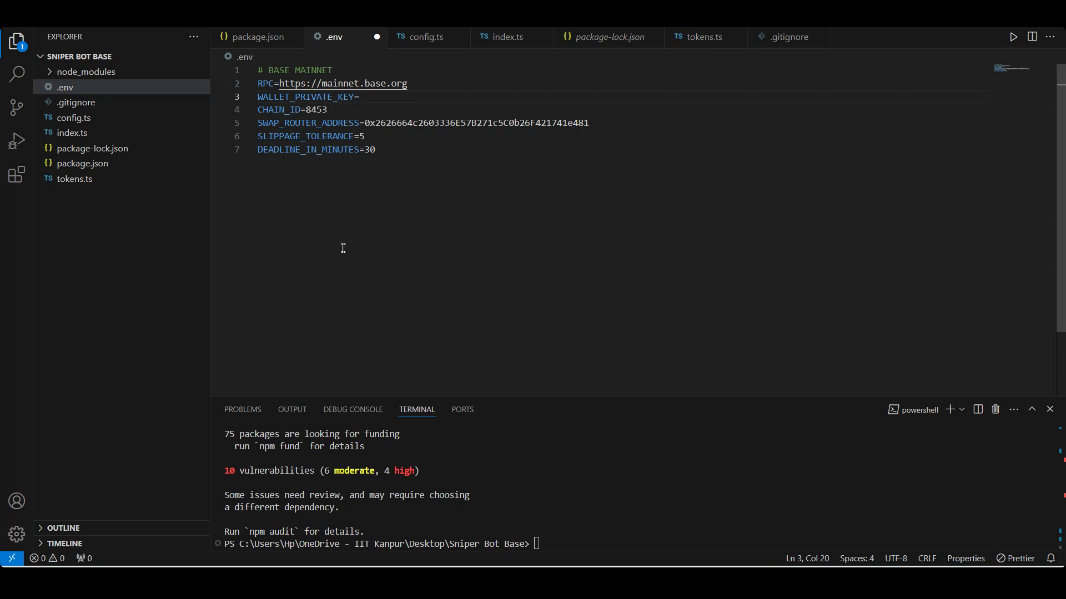
- Review the .env variables, pausing at the WALLET_PRIVATE_KEY line to fill in
{"action": "left_click", "coordinate": [359, 96]}
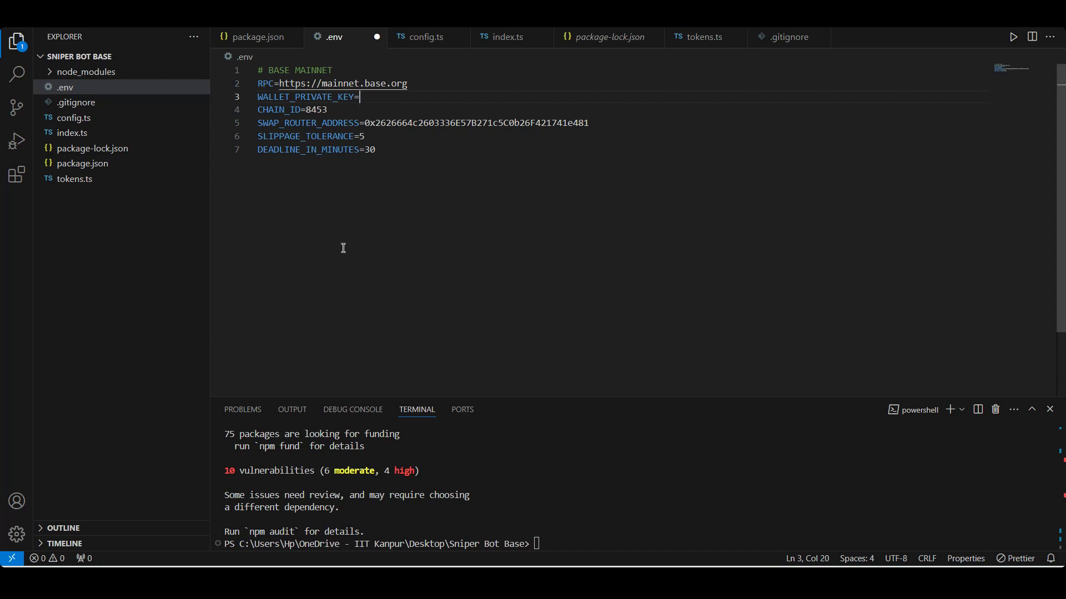
{"action": "mouse_move", "coordinate": [333, 124]}
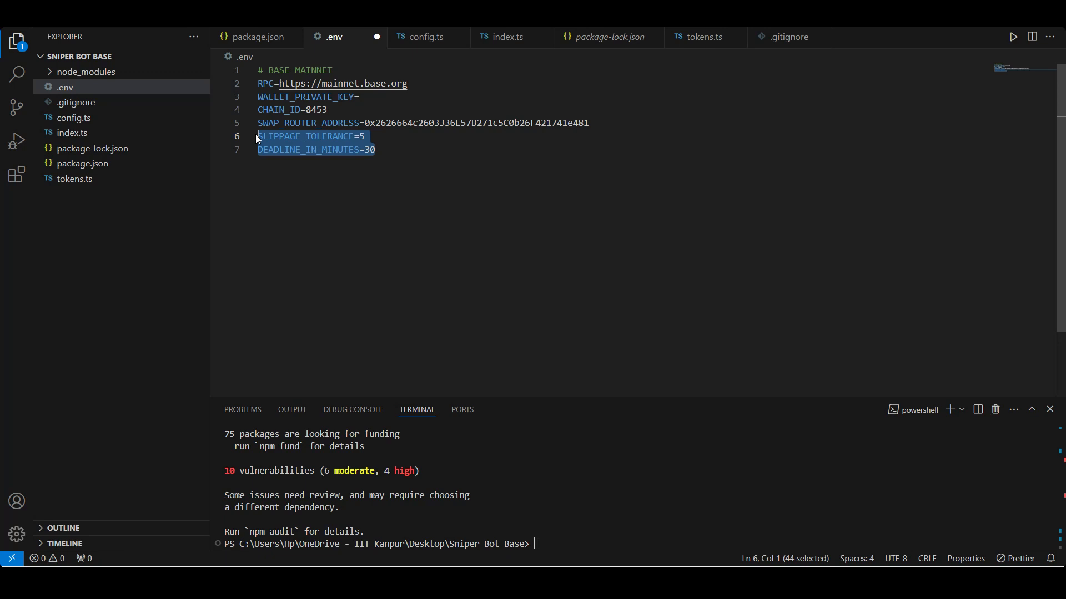
{"action": "left_click", "coordinate": [427, 36]}
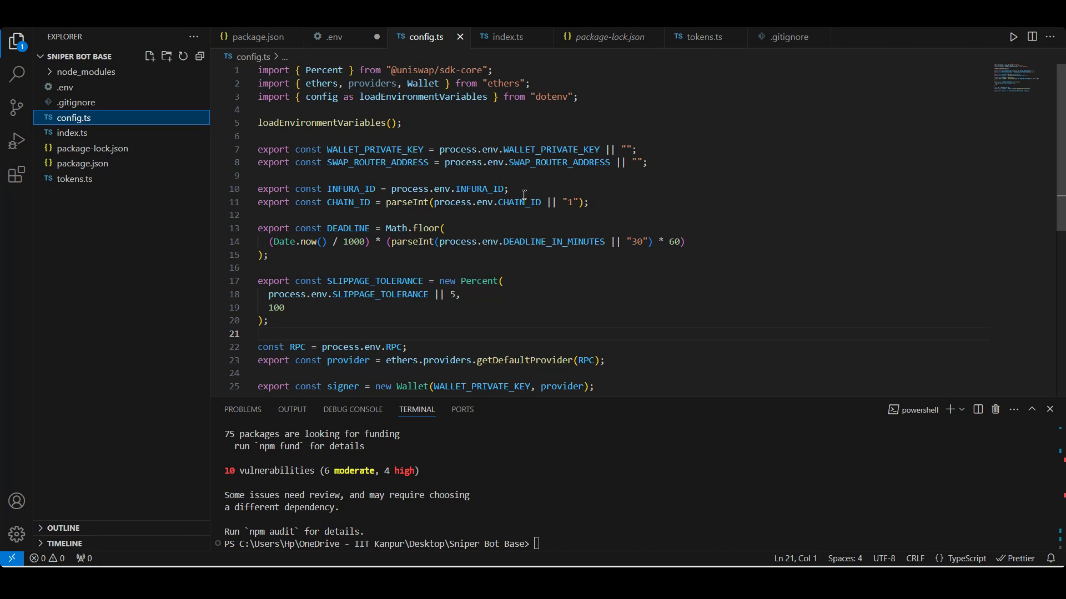
- View index.ts and highlight the tokenFrom and tokenTo variables in main
{"action": "left_click", "coordinate": [506, 37]}
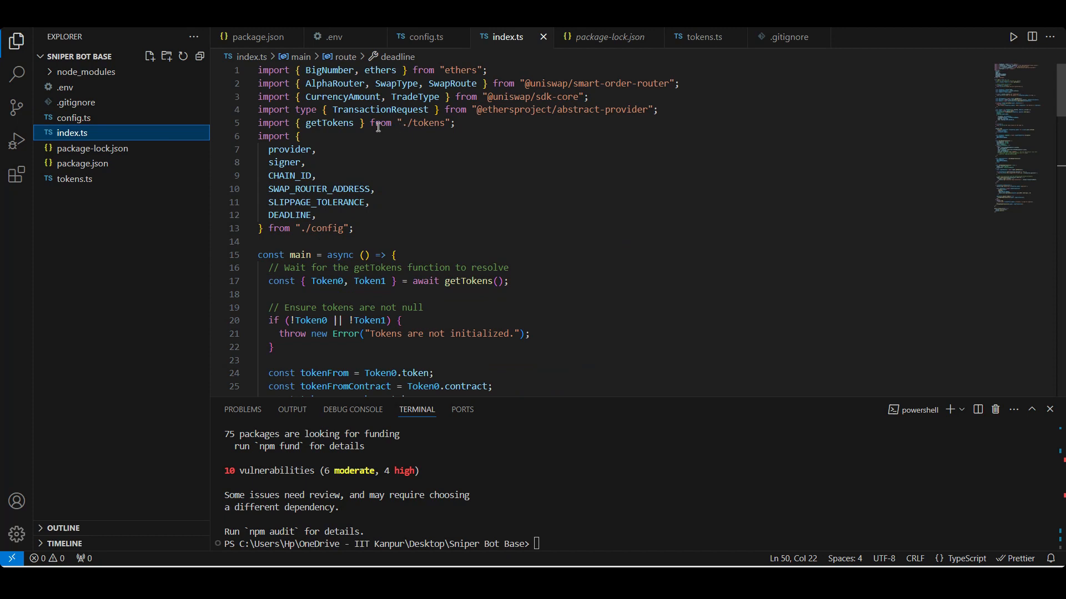
{"action": "mouse_move", "coordinate": [494, 275]}
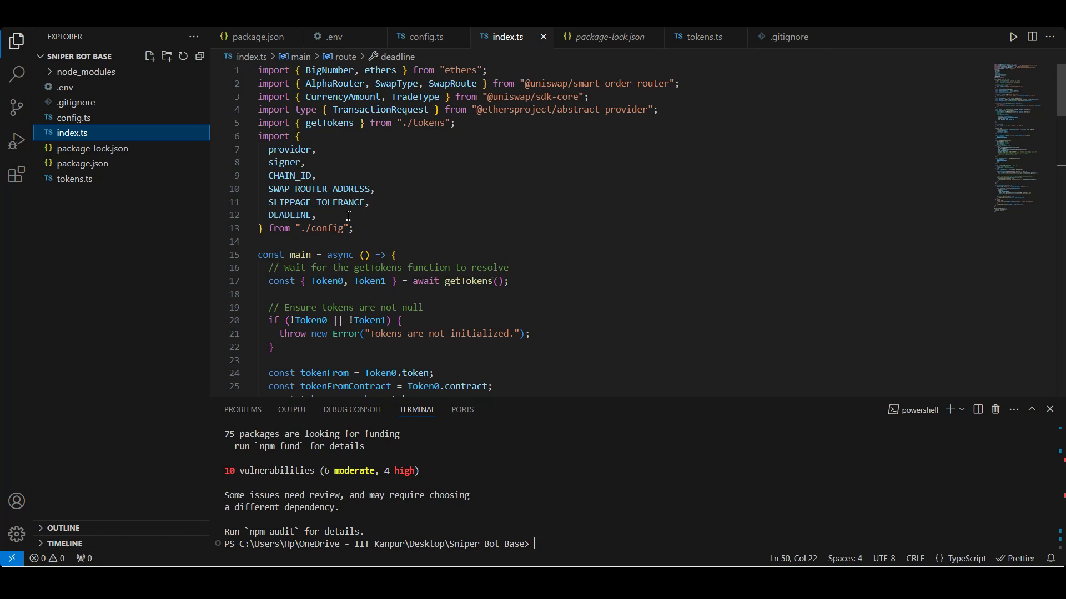
{"action": "scroll", "scroll_direction": "down", "scroll_amount": 3}
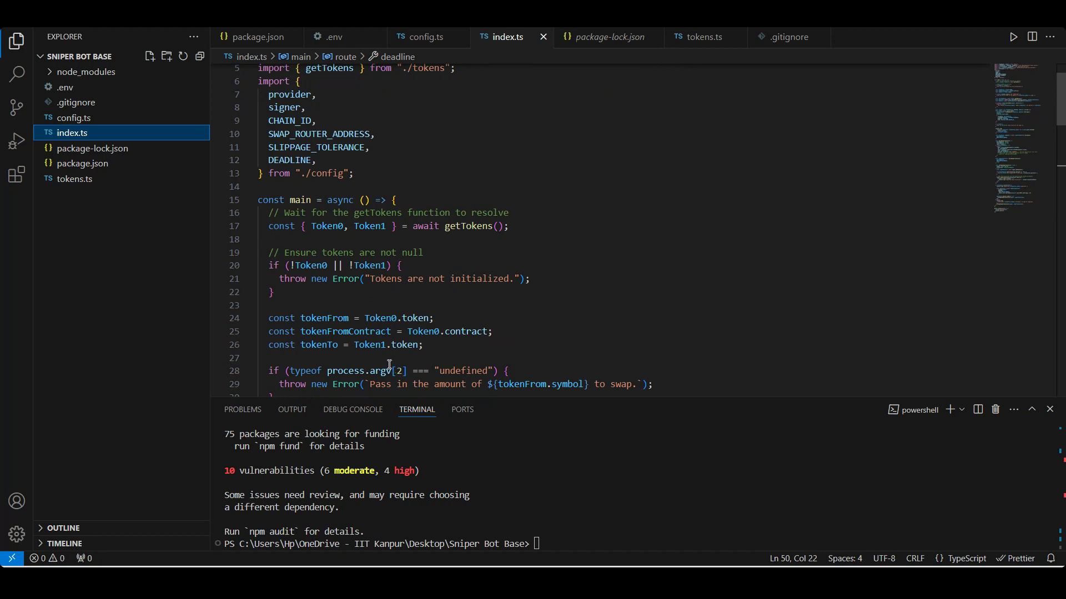
{"action": "mouse_move", "coordinate": [325, 318]}
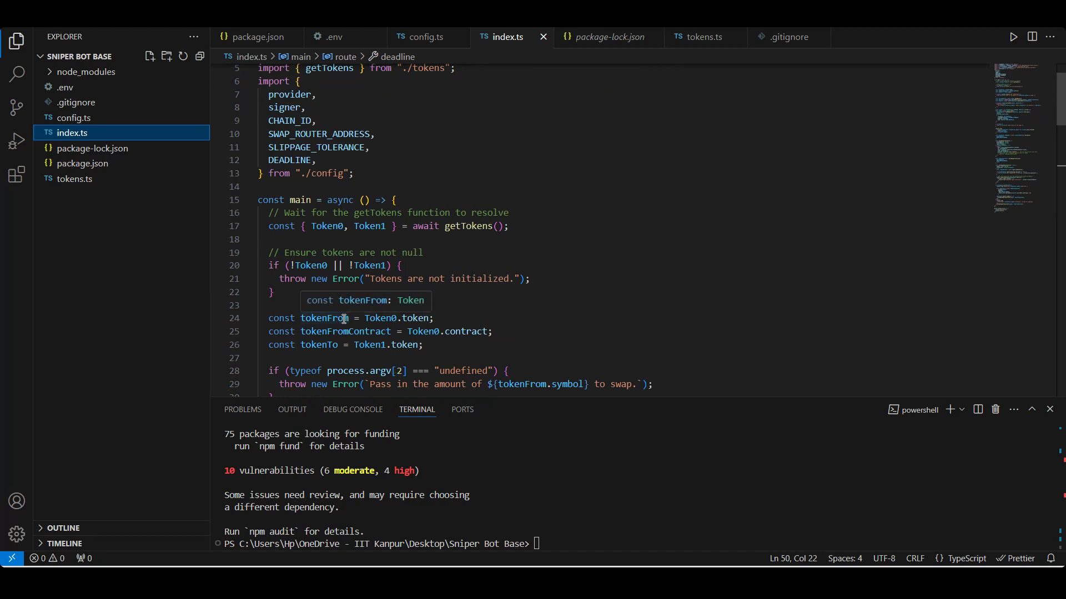
{"action": "double_click", "coordinate": [323, 317]}
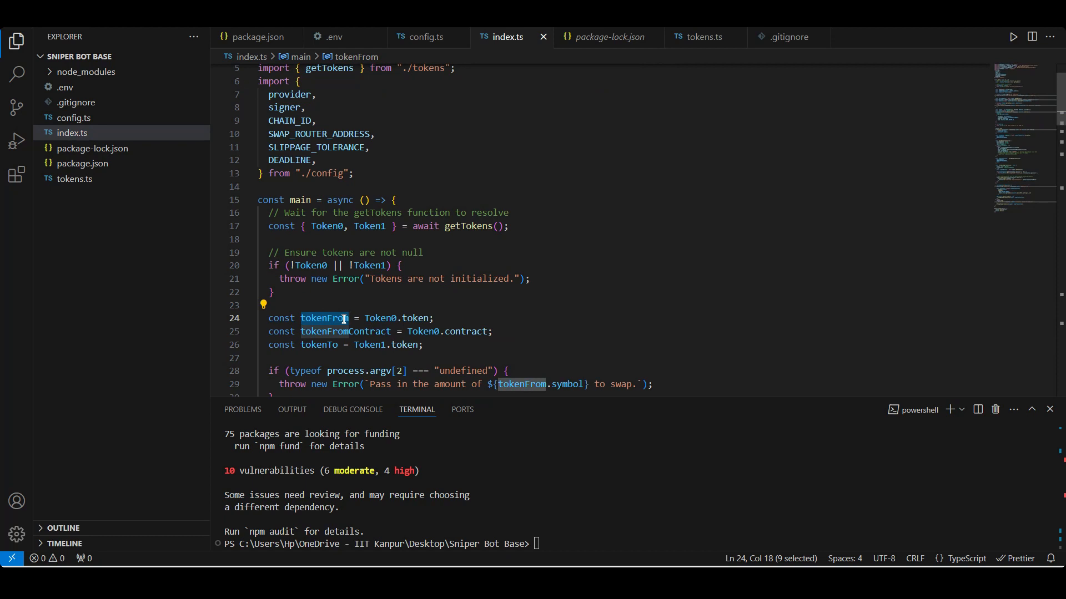
{"action": "double_click", "coordinate": [318, 344]}
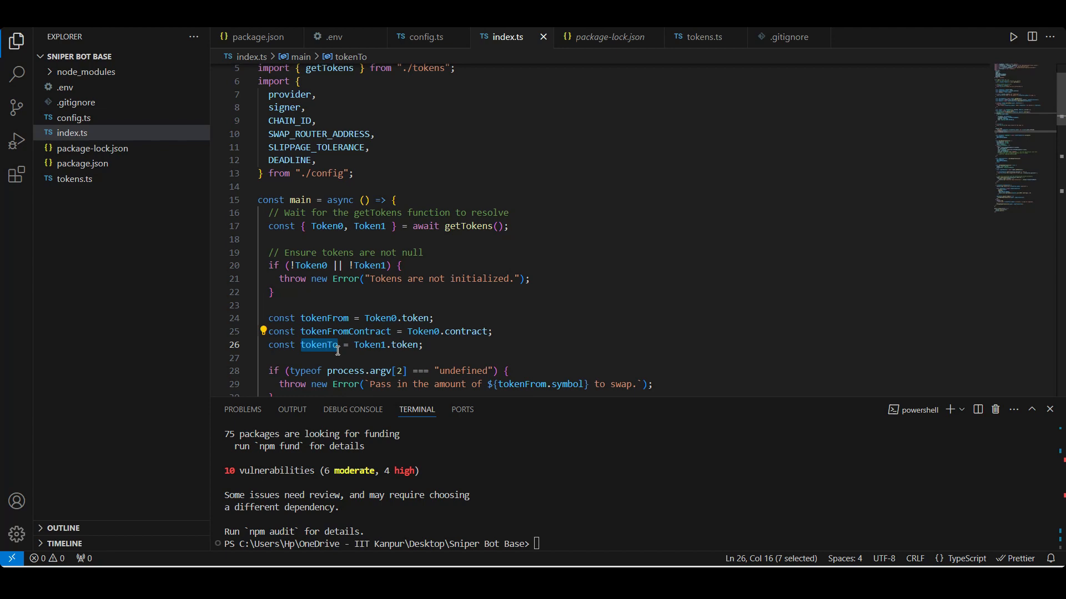
{"action": "mouse_move", "coordinate": [74, 178]}
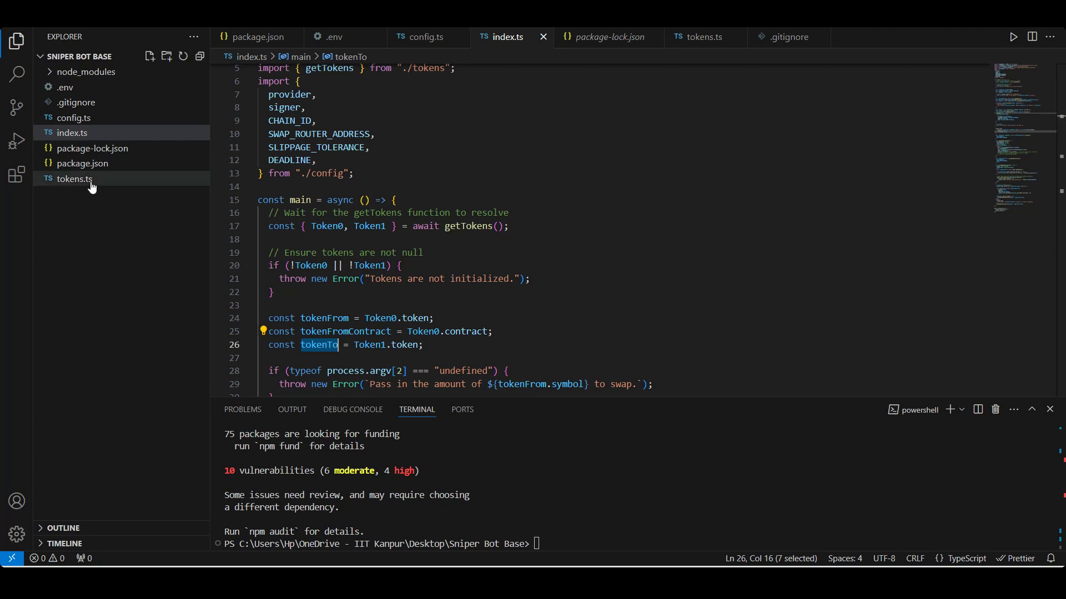
- Read through tokens.ts' getTokens function and axios config, then switch to the Bitquery IDE
{"action": "left_click", "coordinate": [74, 179]}
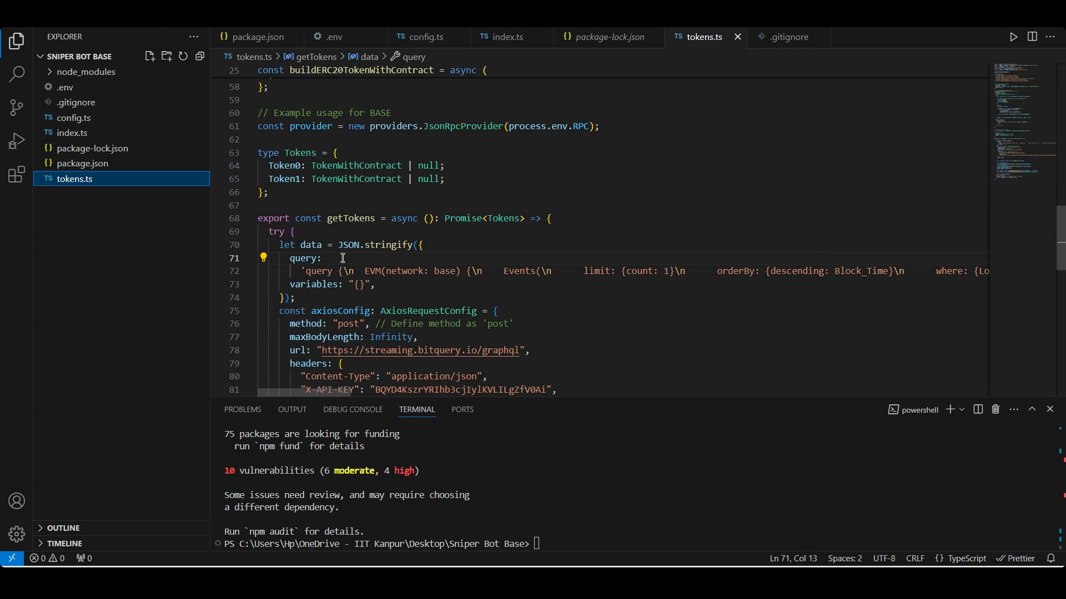
{"action": "mouse_move", "coordinate": [348, 244]}
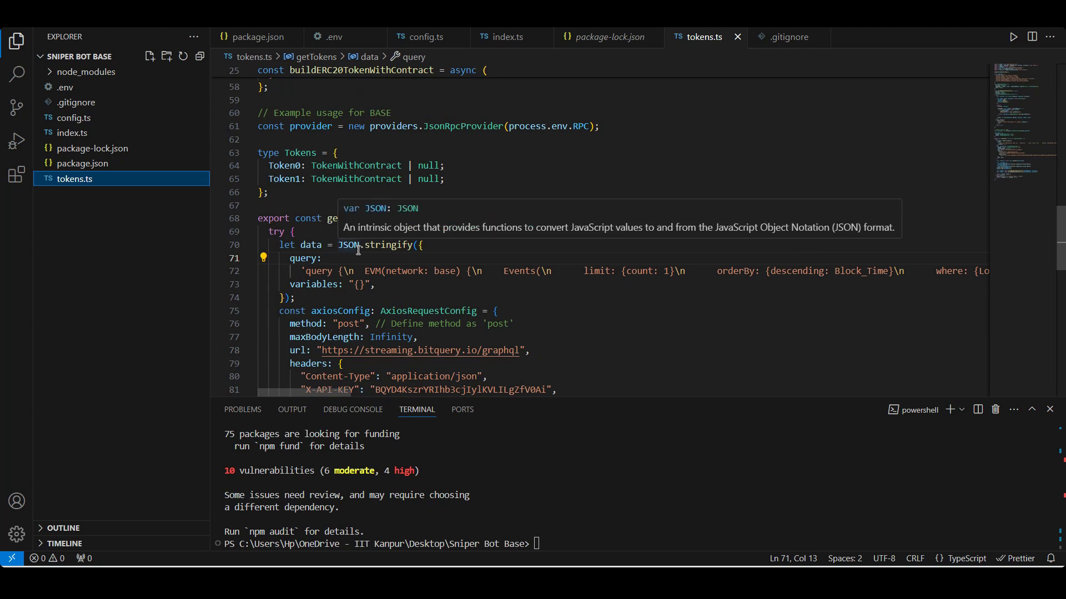
{"action": "scroll", "scroll_direction": "up", "scroll_amount": 3}
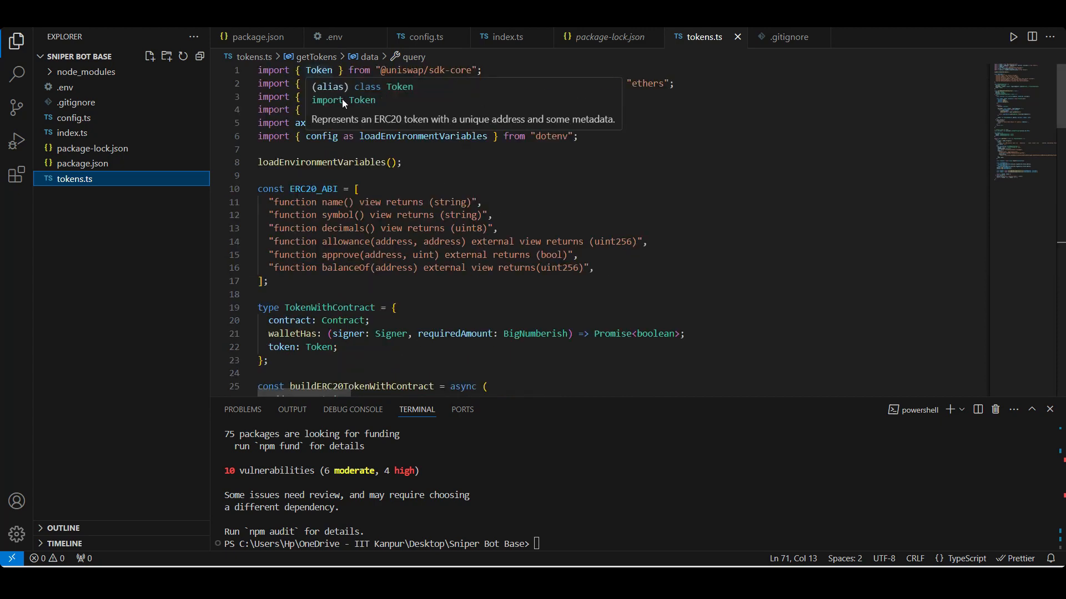
{"action": "scroll", "scroll_direction": "down", "scroll_amount": 3}
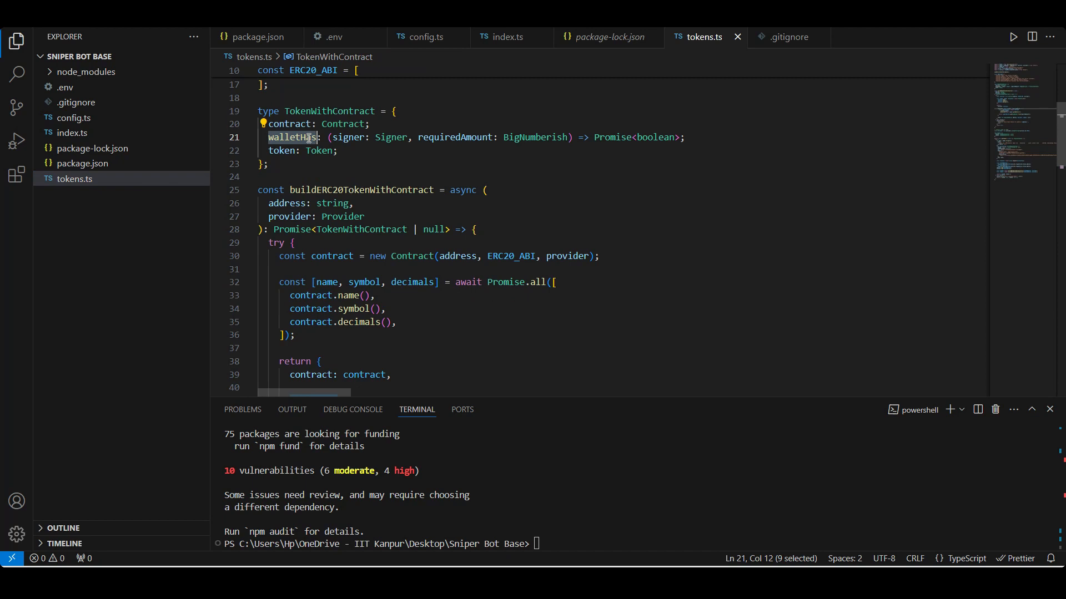
{"action": "scroll", "scroll_direction": "down", "scroll_amount": 3}
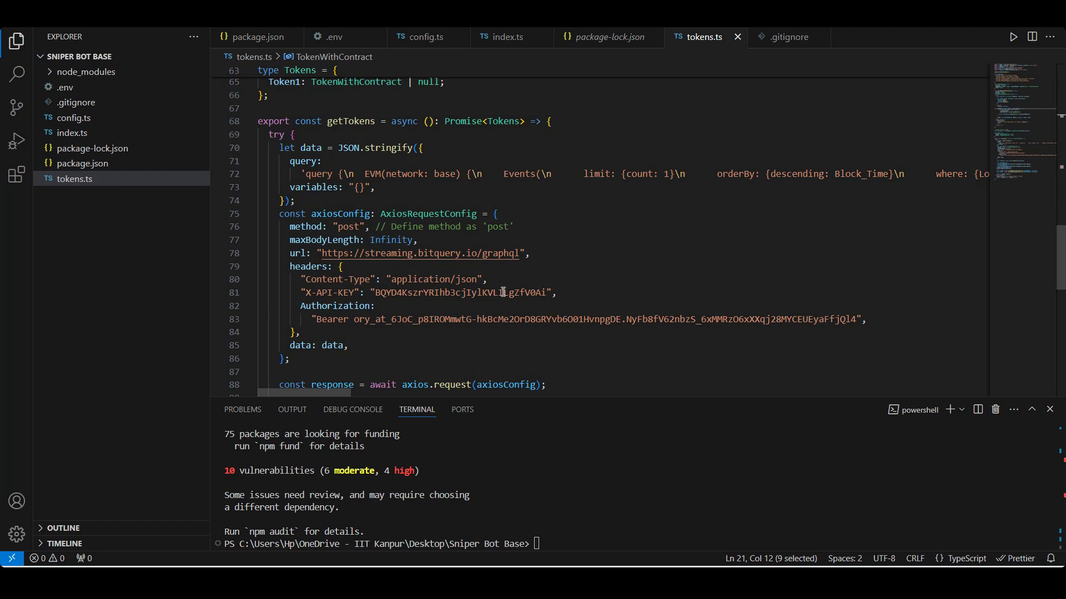
{"action": "scroll", "scroll_direction": "down", "scroll_amount": 3}
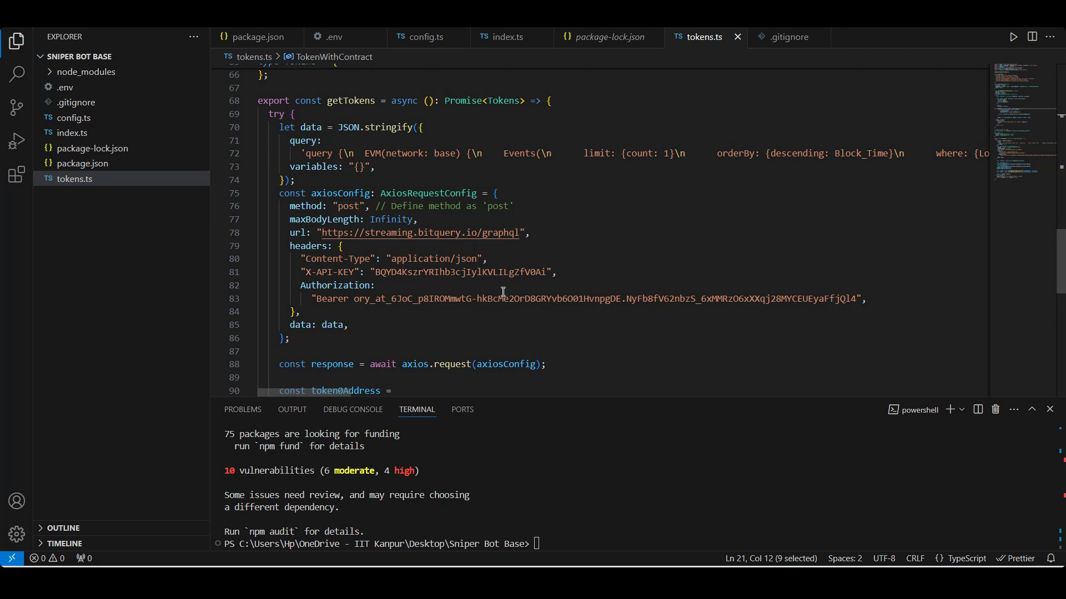
{"action": "key", "text": "alt+tab"}
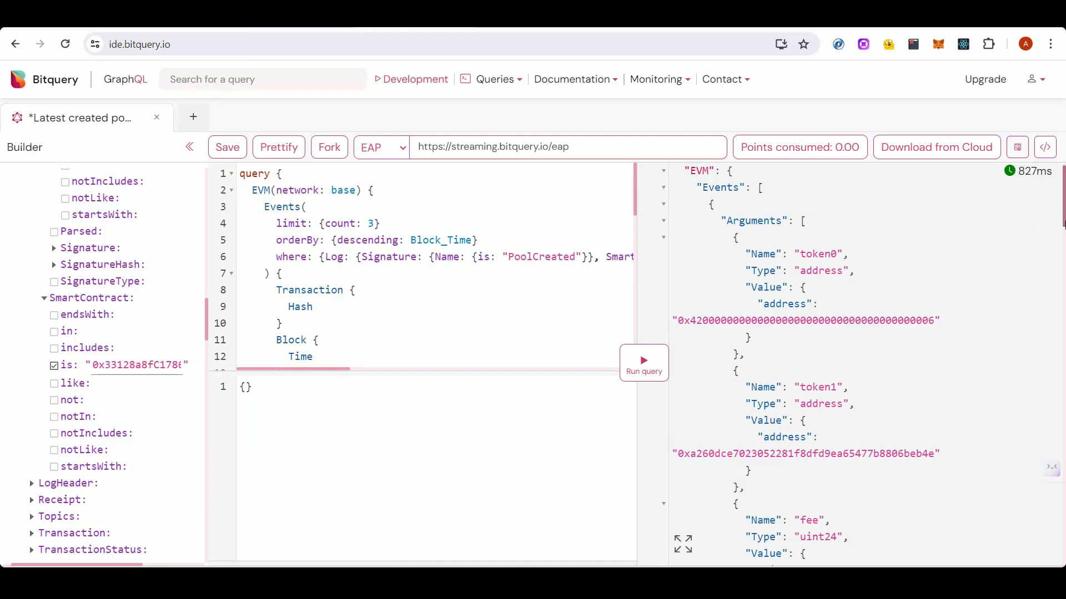
- View the Bitquery query's code snippet, then scroll index.ts to its main() call and error handling
{"action": "left_click", "coordinate": [1044, 147]}
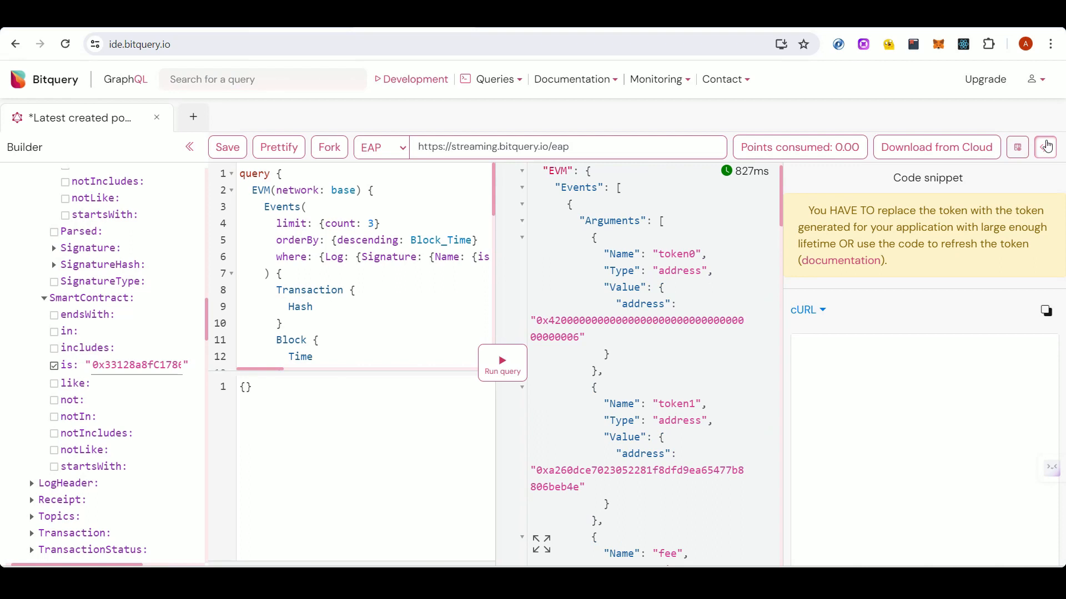
{"action": "left_click", "coordinate": [1046, 146]}
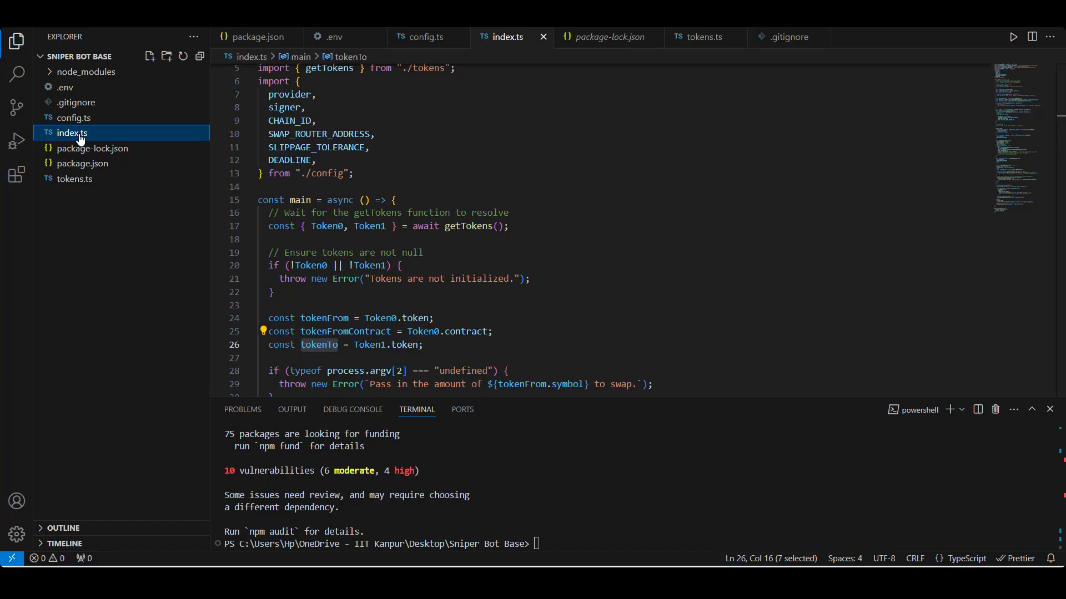
{"action": "mouse_move", "coordinate": [95, 173]}
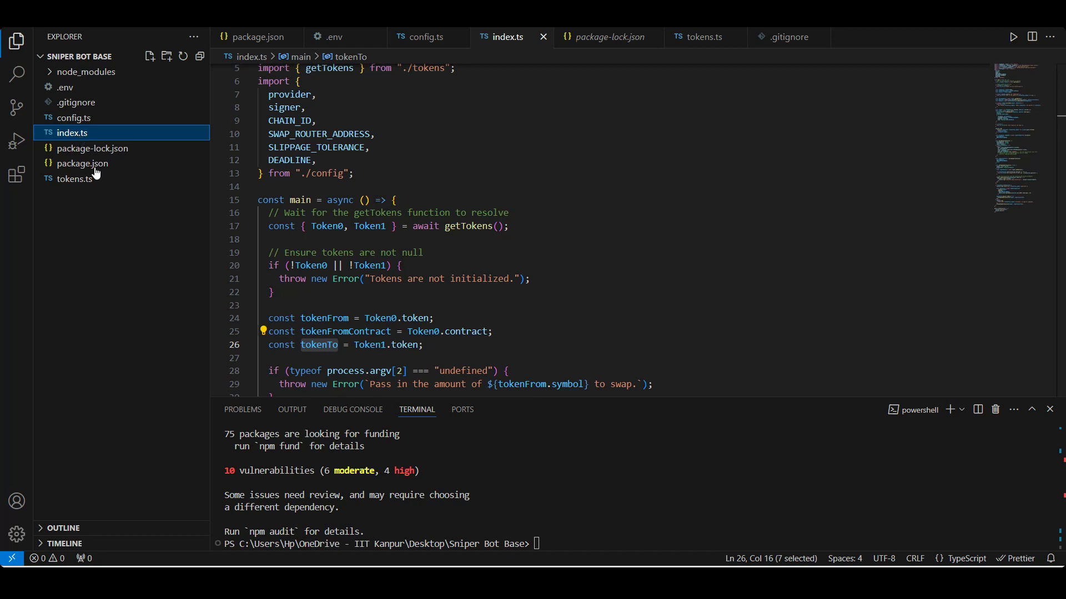
{"action": "scroll", "scroll_direction": "down", "scroll_amount": 3}
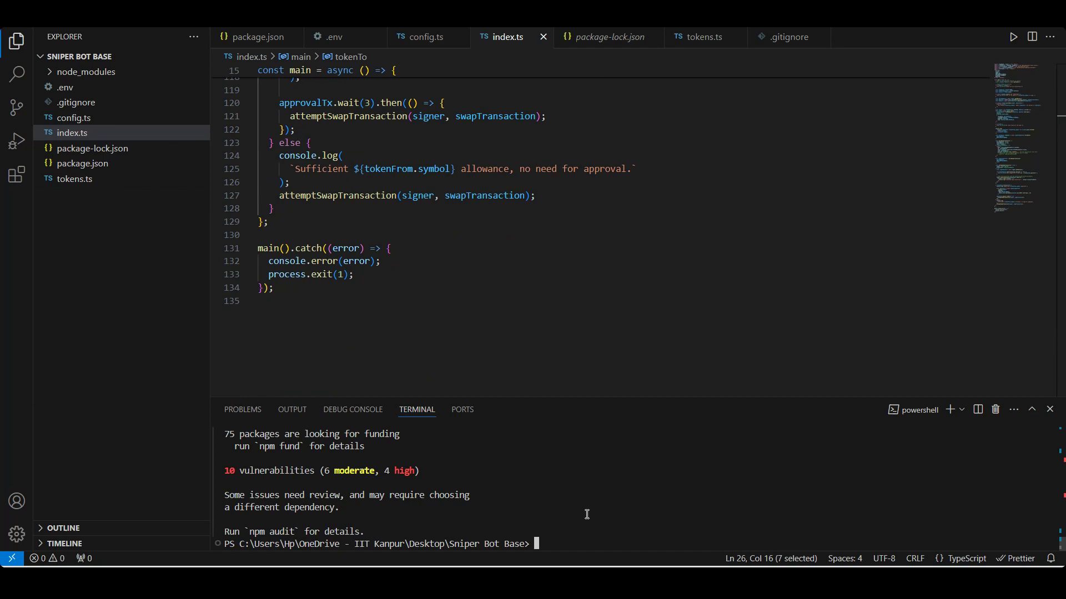
- Enter 'ts-node index.ts 0.001' at the terminal prompt without running it yet
{"action": "type", "text": "ts-"}
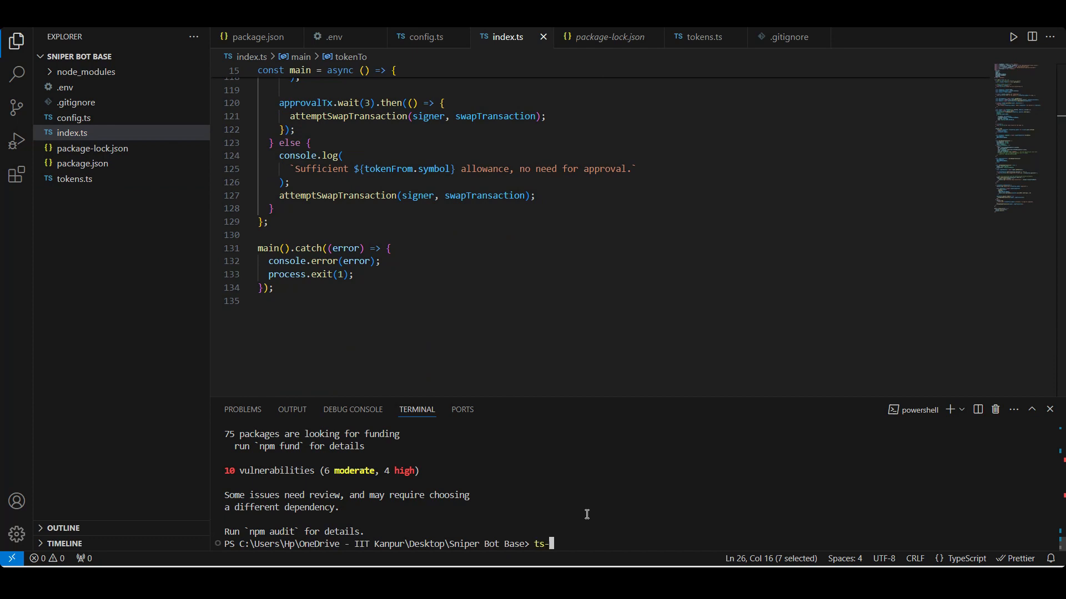
{"action": "type", "text": "node in"}
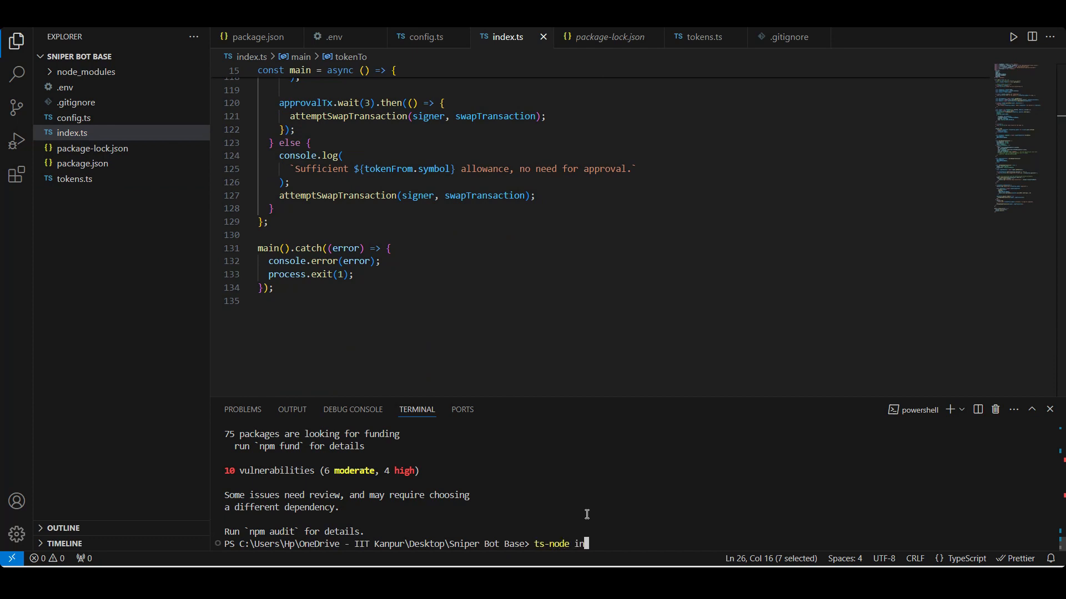
{"action": "type", "text": "dex.ts"}
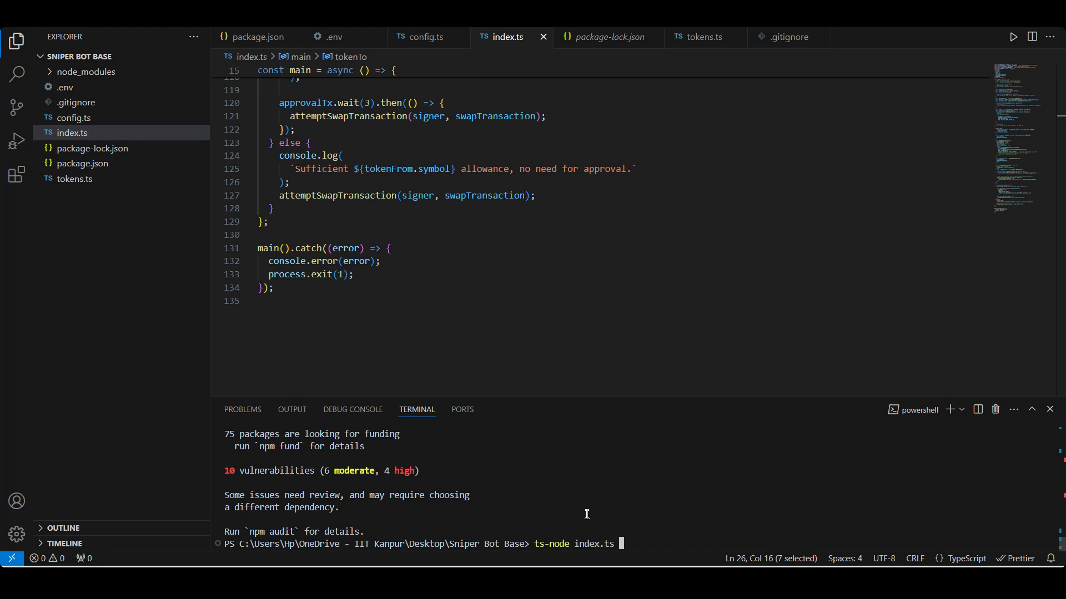
{"action": "type", "text": "0.00"}
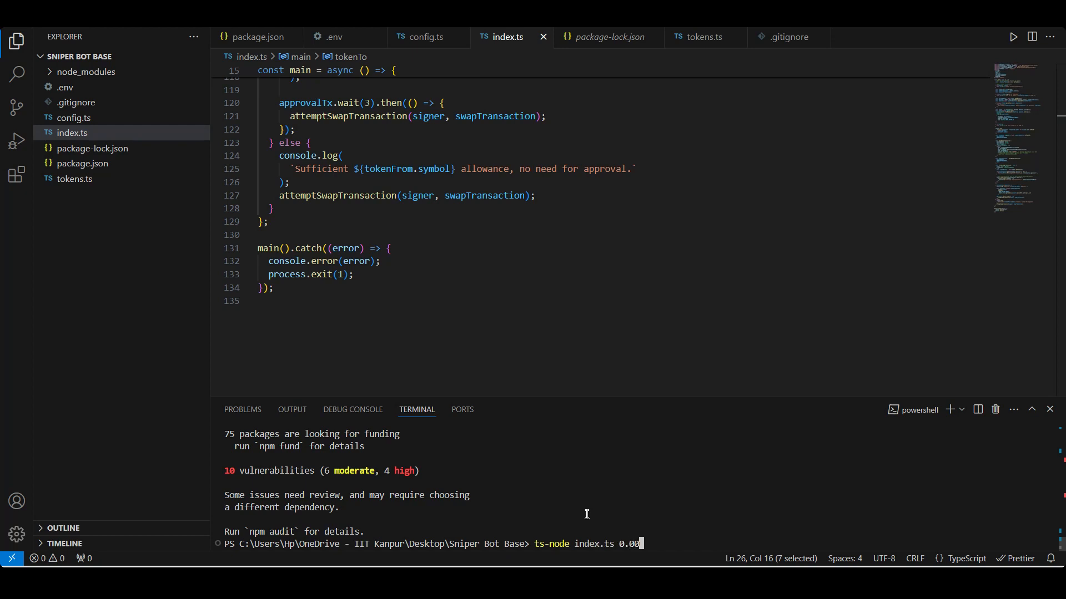
{"action": "type", "text": "1"}
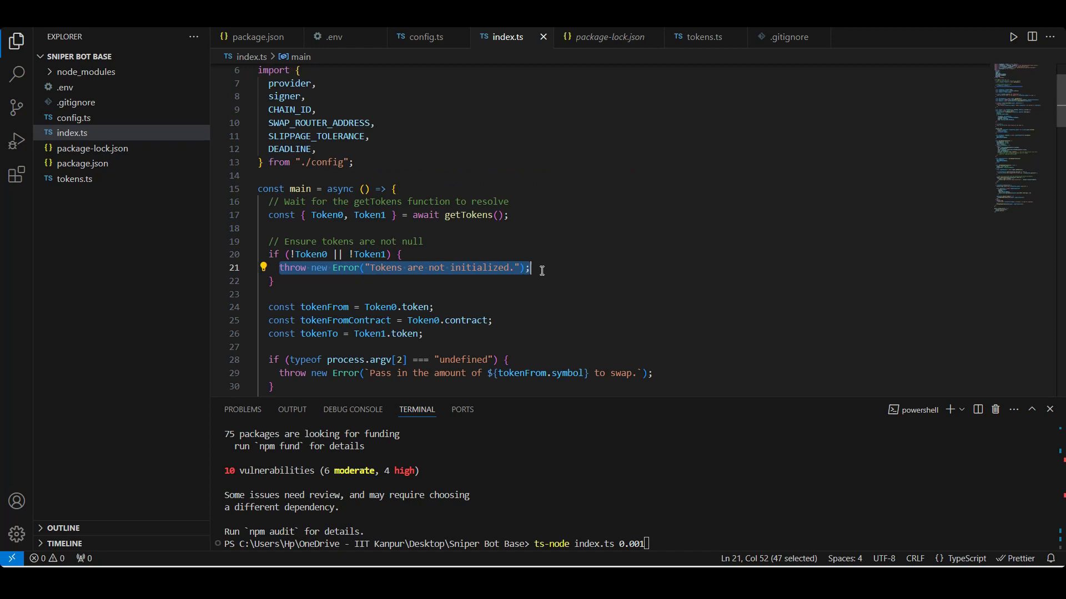
{"action": "scroll", "scroll_direction": "down", "scroll_amount": 3}
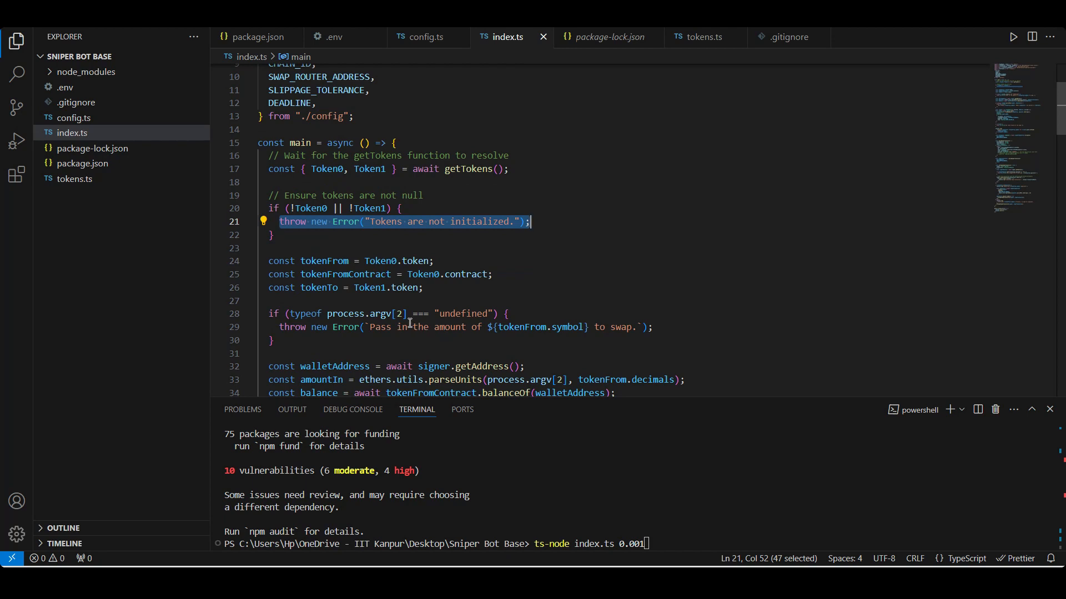
{"action": "mouse_move", "coordinate": [456, 341]}
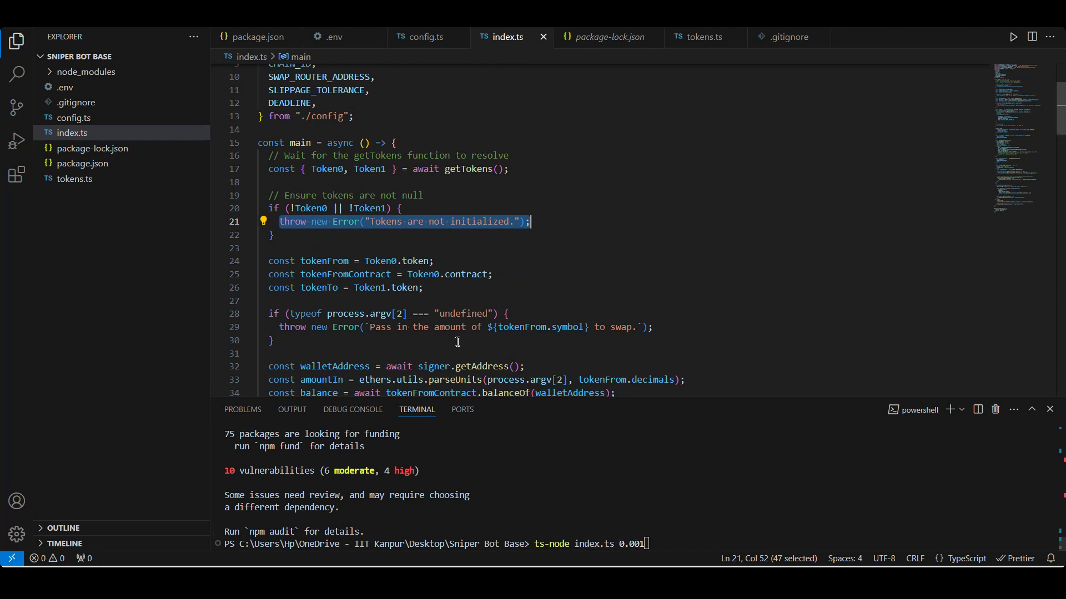
{"action": "mouse_move", "coordinate": [428, 332]}
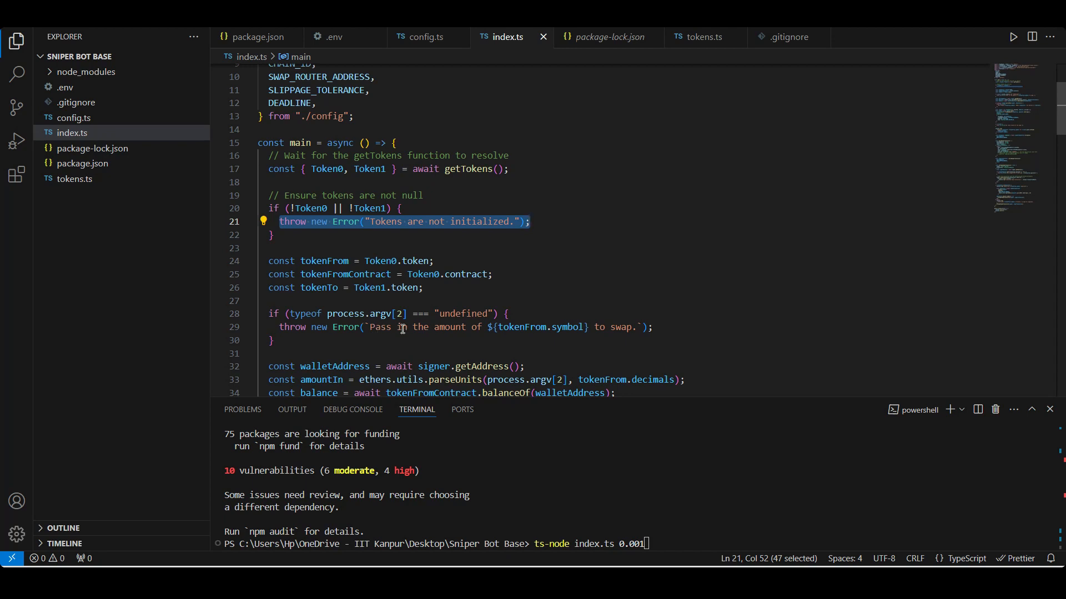
{"action": "scroll", "scroll_direction": "down", "scroll_amount": 3}
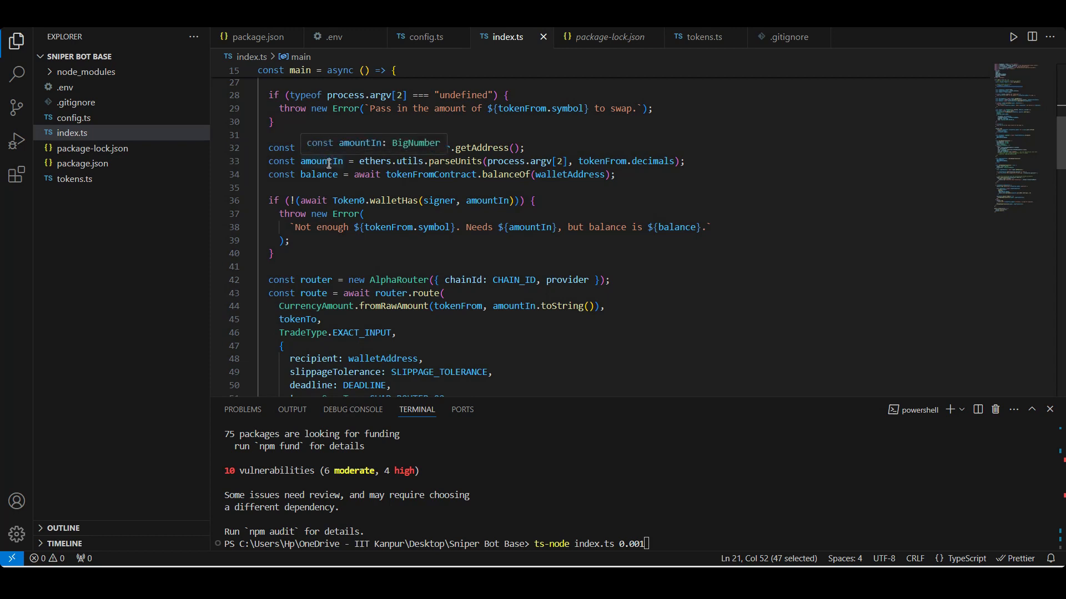
{"action": "double_click", "coordinate": [318, 175]}
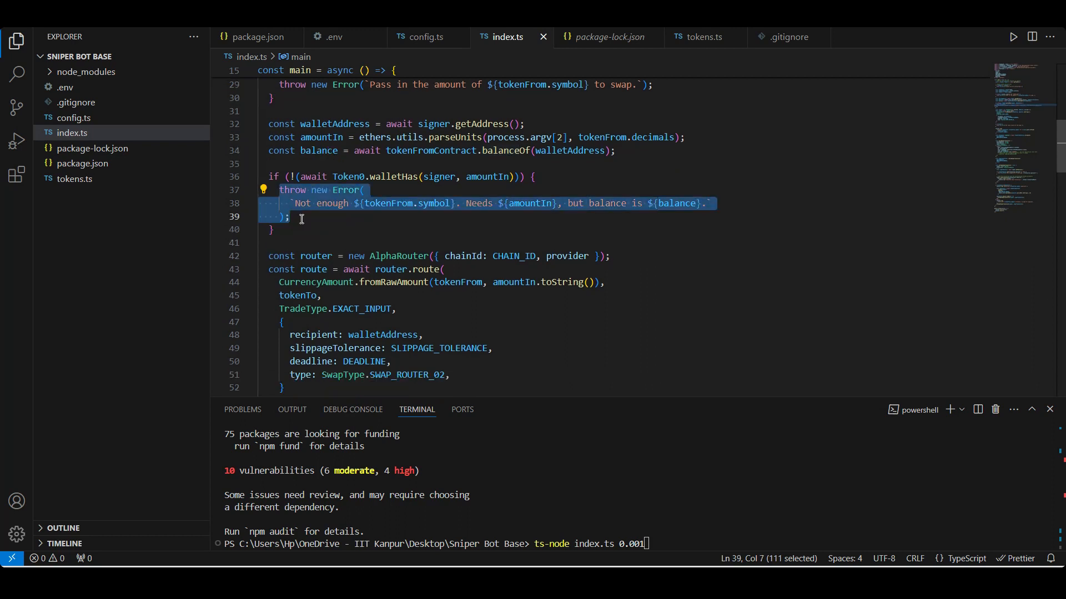
{"action": "double_click", "coordinate": [314, 167]}
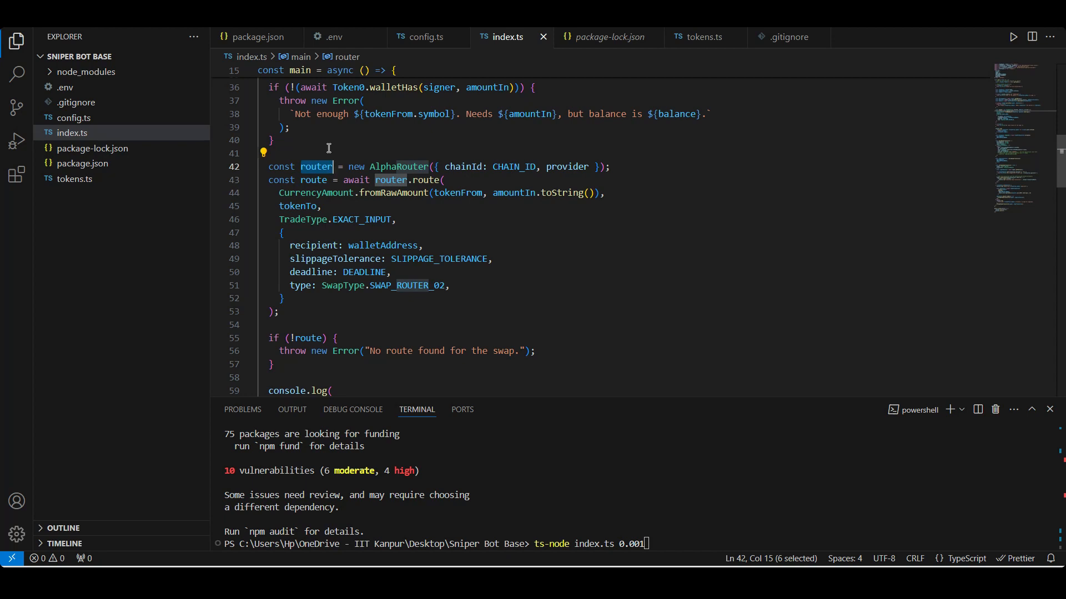
{"action": "double_click", "coordinate": [313, 180]}
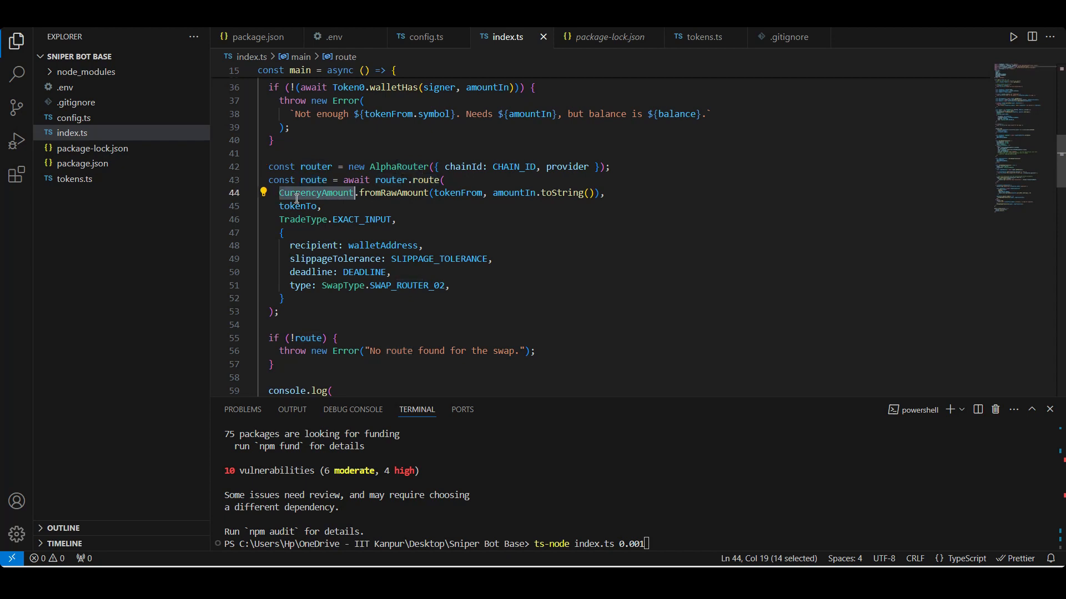
{"action": "double_click", "coordinate": [298, 207]}
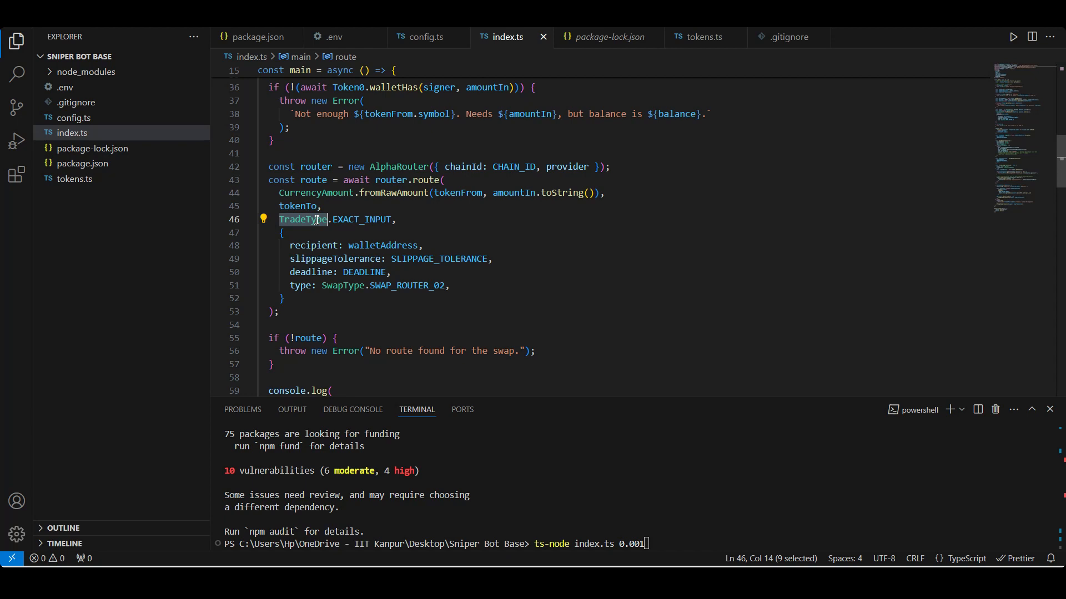
{"action": "mouse_move", "coordinate": [323, 246]}
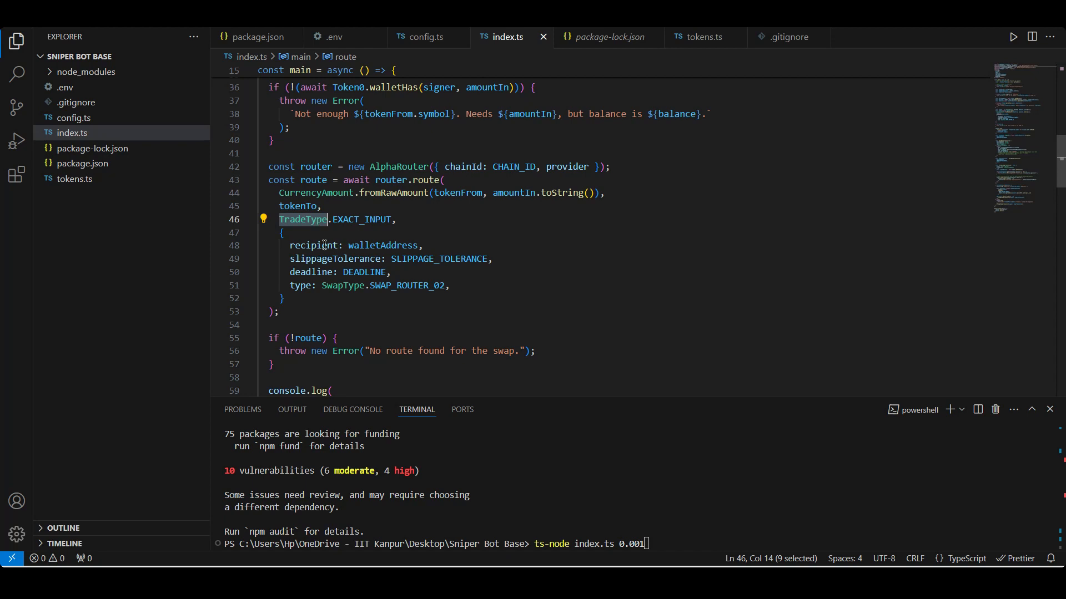
{"action": "double_click", "coordinate": [313, 246]}
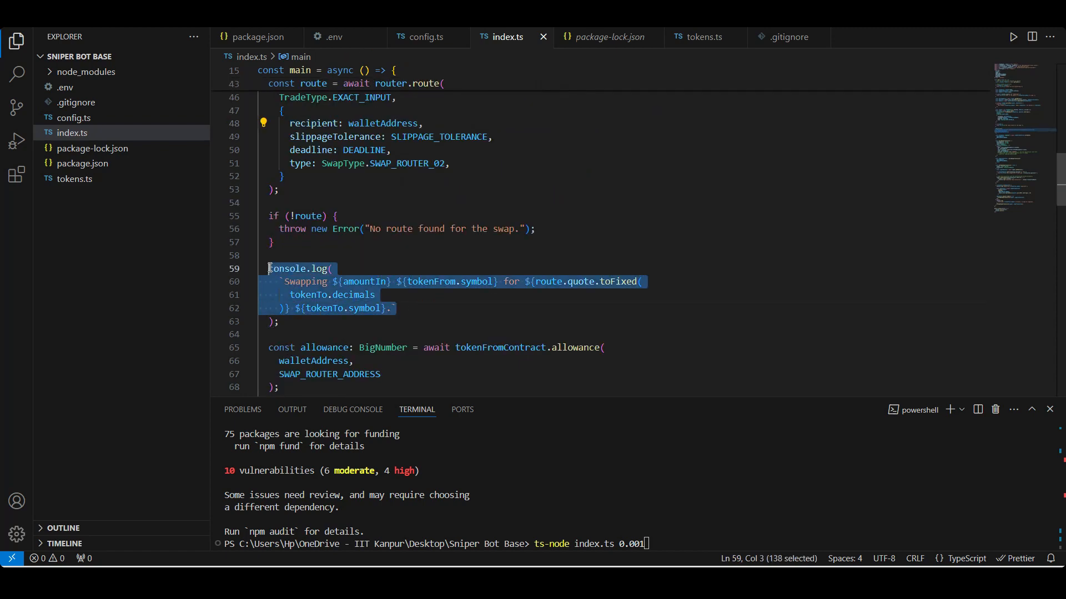
{"action": "scroll", "scroll_direction": "down", "scroll_amount": 3}
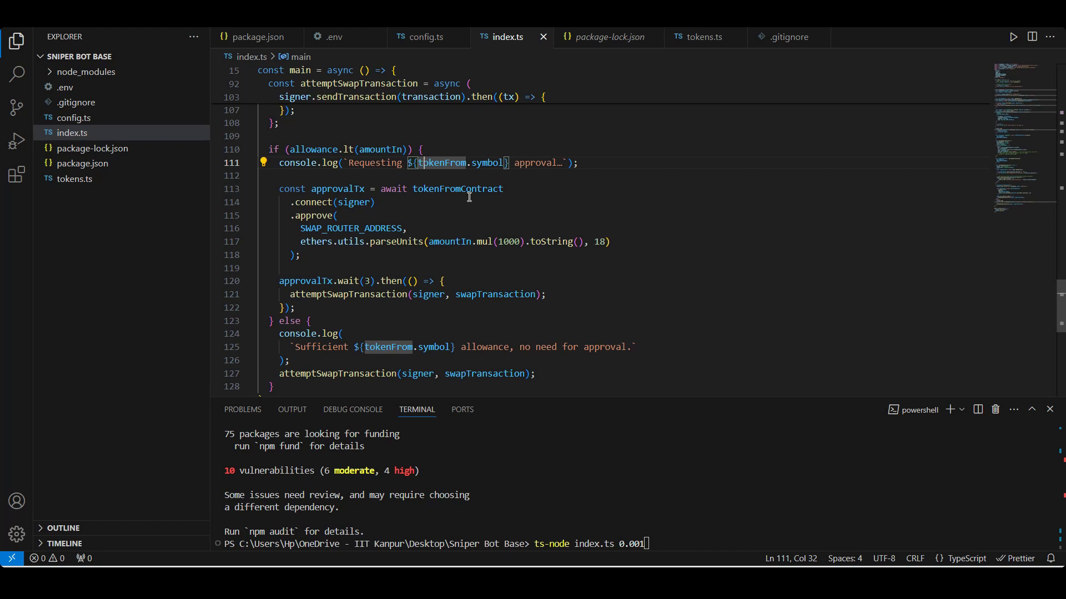
{"action": "mouse_move", "coordinate": [451, 319]}
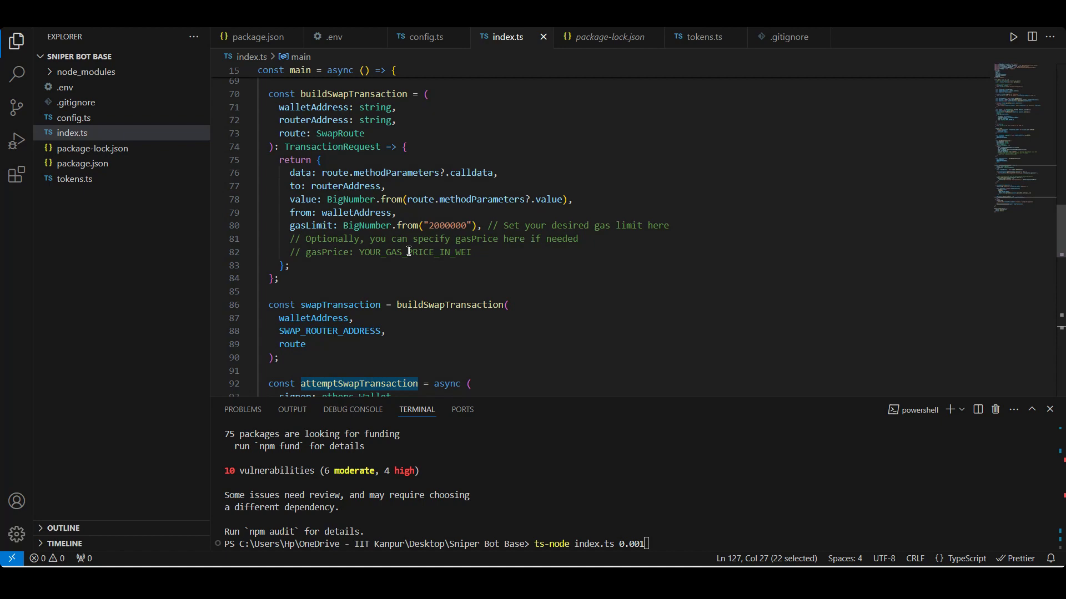
{"action": "scroll", "scroll_direction": "down", "scroll_amount": 3}
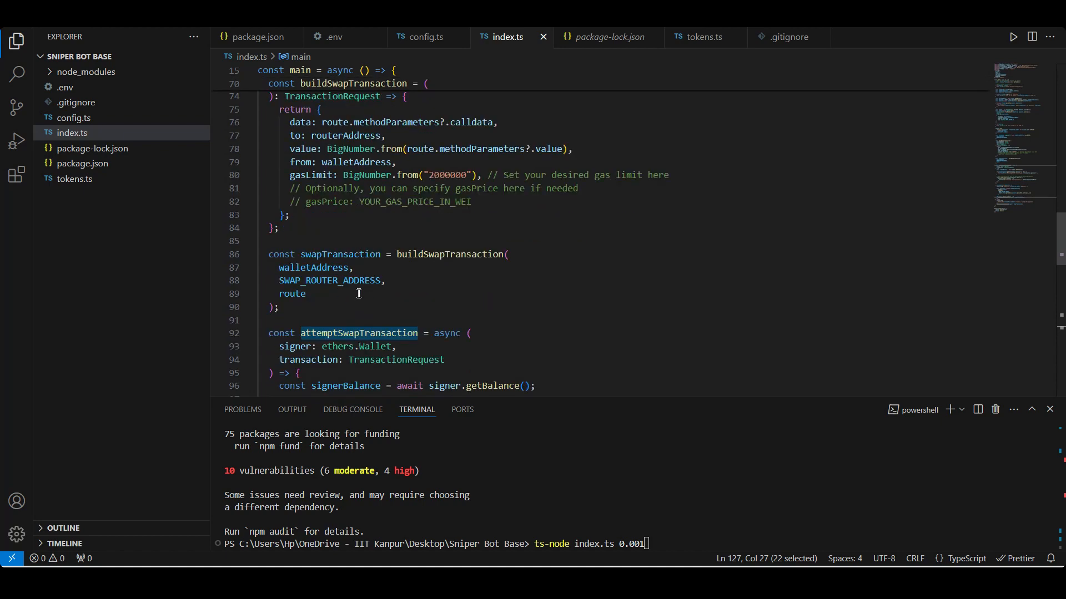
{"action": "scroll", "scroll_direction": "down", "scroll_amount": 3}
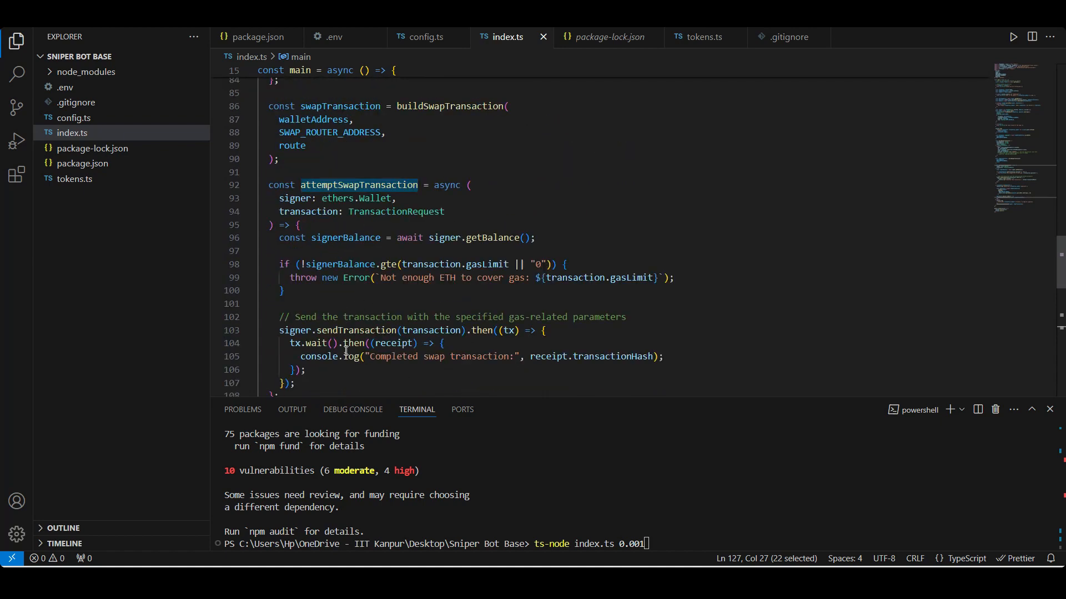
{"action": "left_click", "coordinate": [285, 304]}
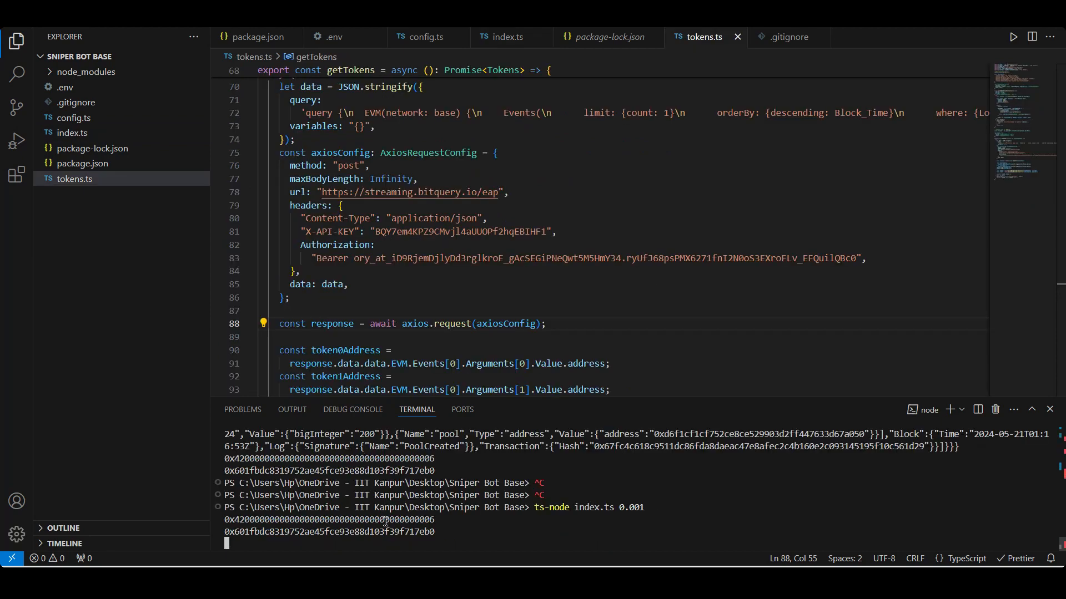
{"action": "mouse_move", "coordinate": [467, 544]}
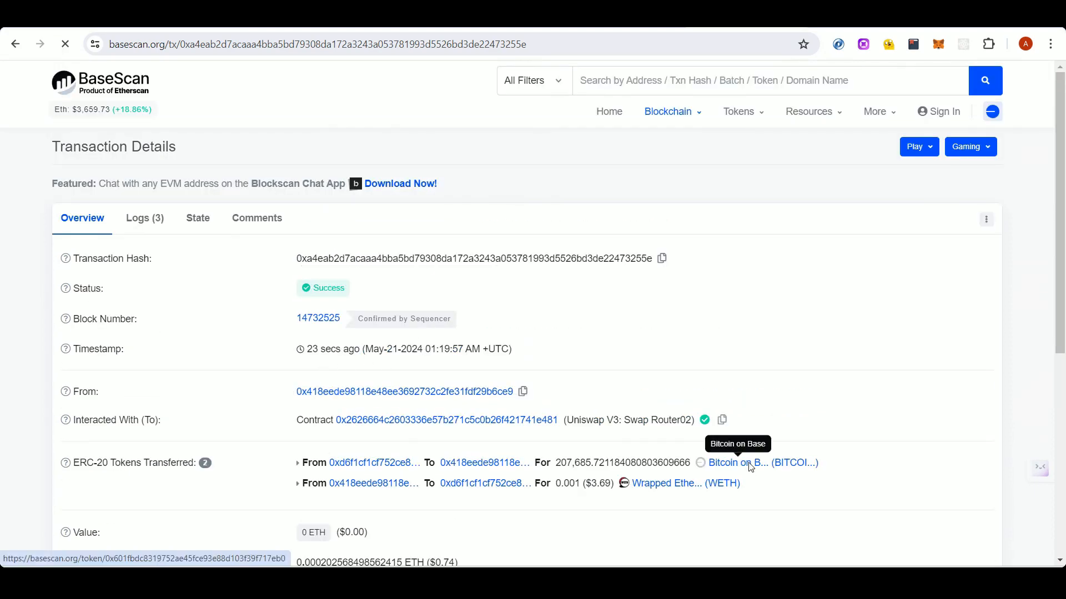
- From the BaseScan swap transaction, view the Bitcoin on Base token page
{"action": "left_click", "coordinate": [761, 463]}
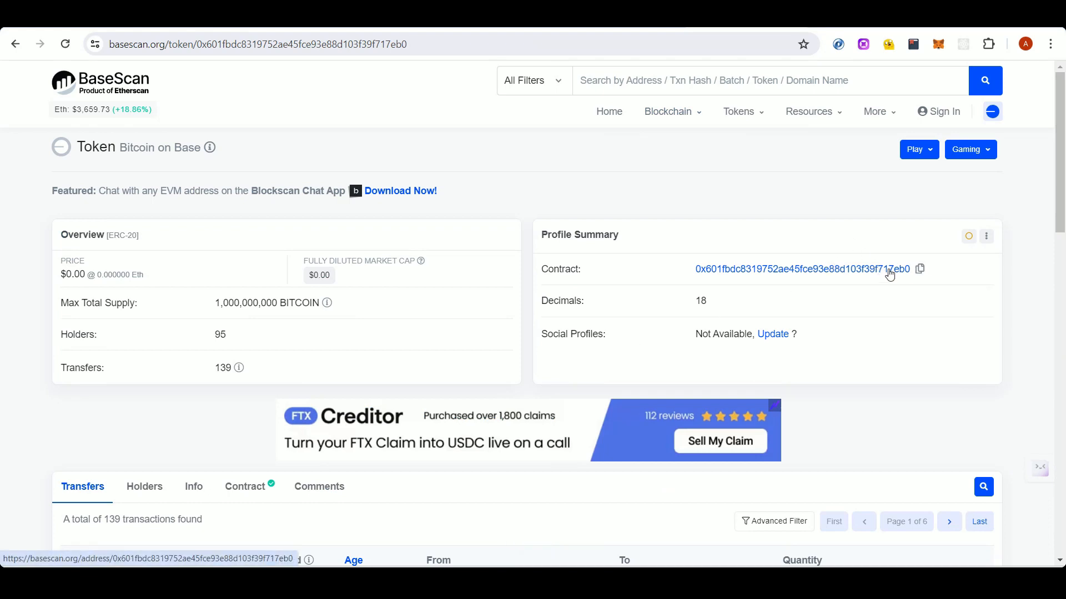
{"action": "mouse_move", "coordinate": [938, 53]}
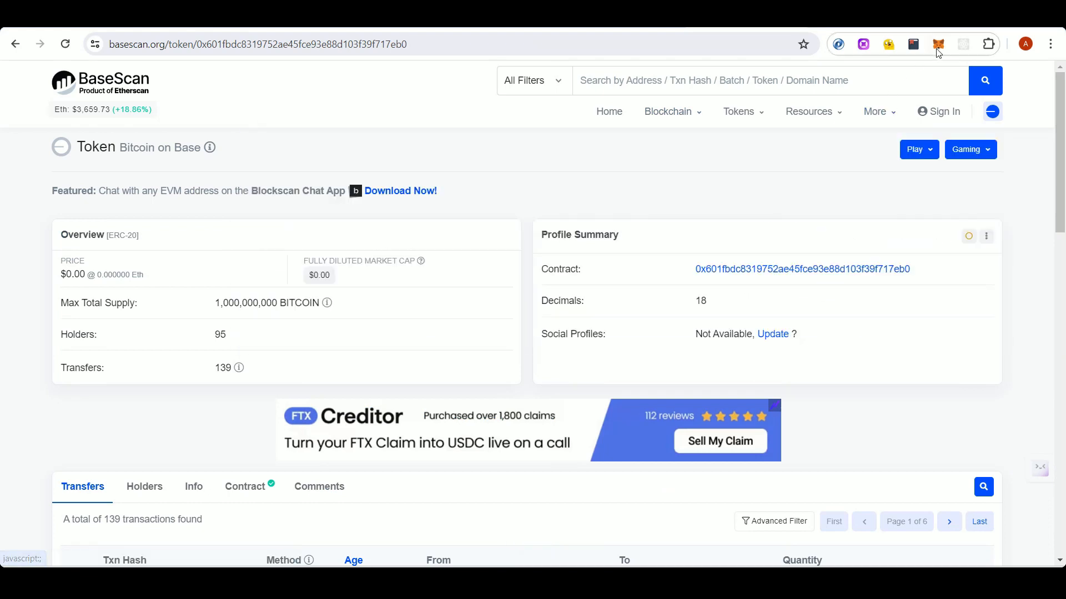
- Refresh MetaMask's token list to show the 207685.72118 BITCOIN balance beside 0.001 WETH
{"action": "left_click", "coordinate": [938, 45]}
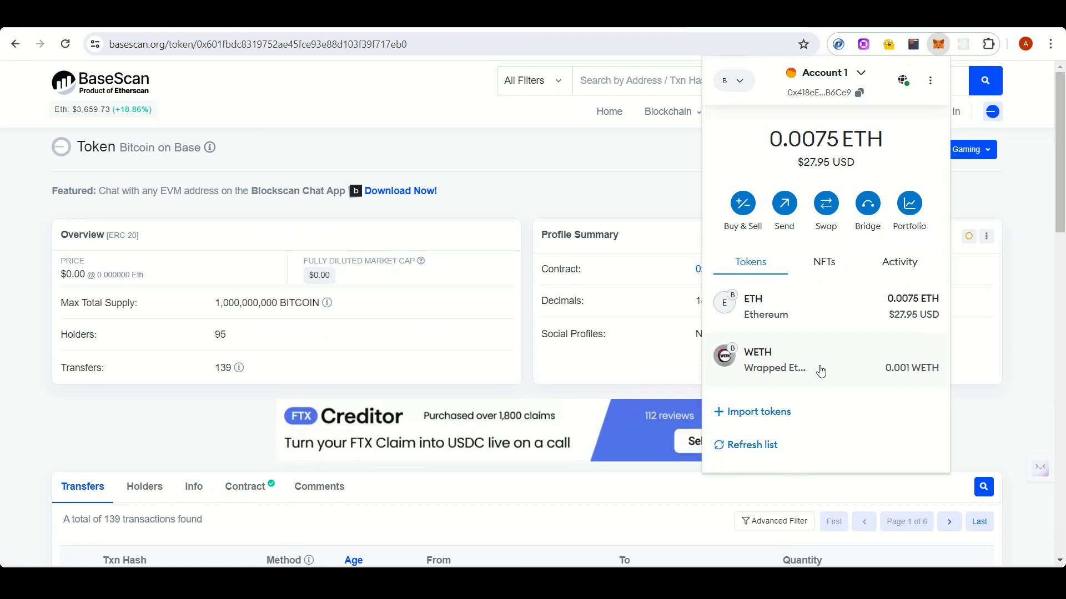
{"action": "left_click", "coordinate": [744, 444]}
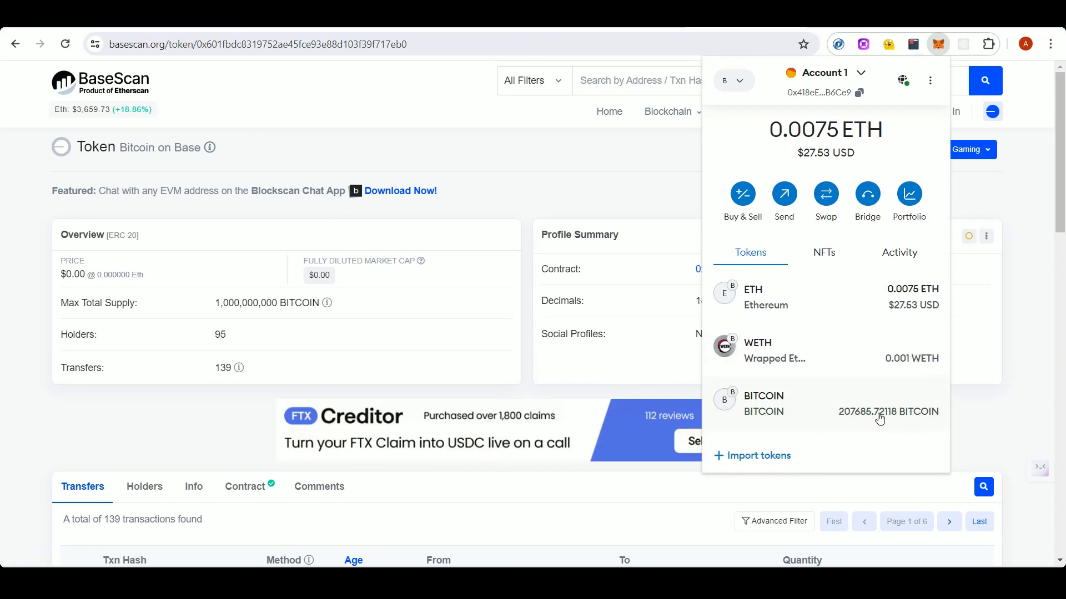
{"action": "mouse_move", "coordinate": [828, 415]}
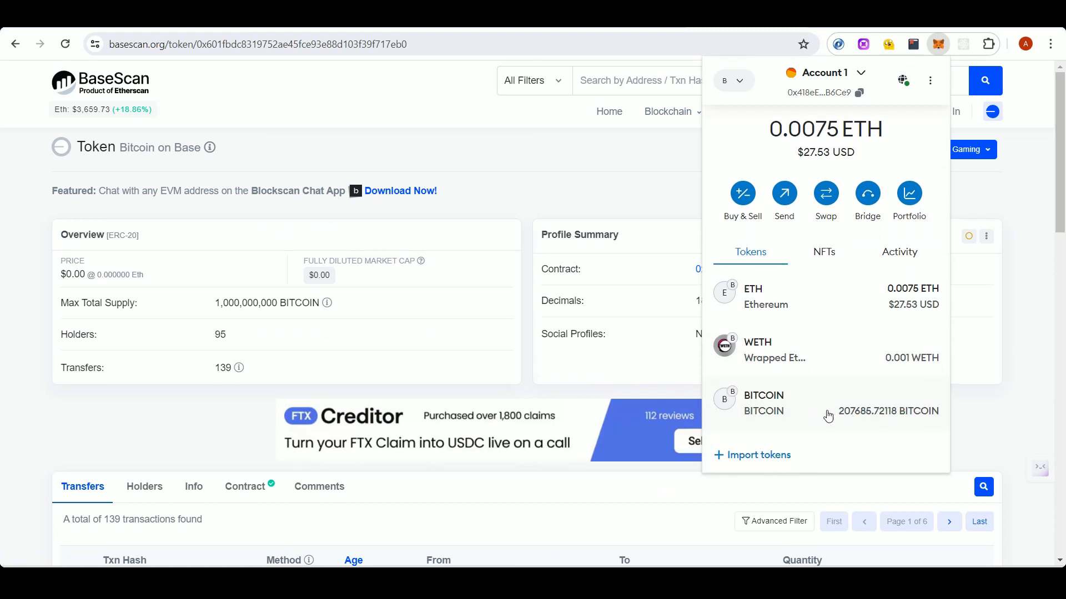